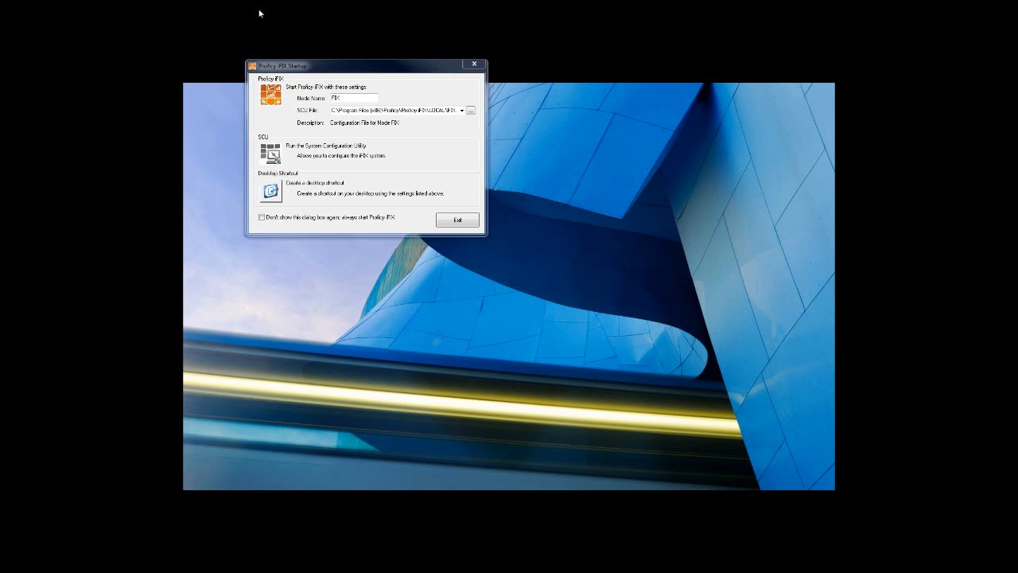
pyautogui.moveTo(249, 127)
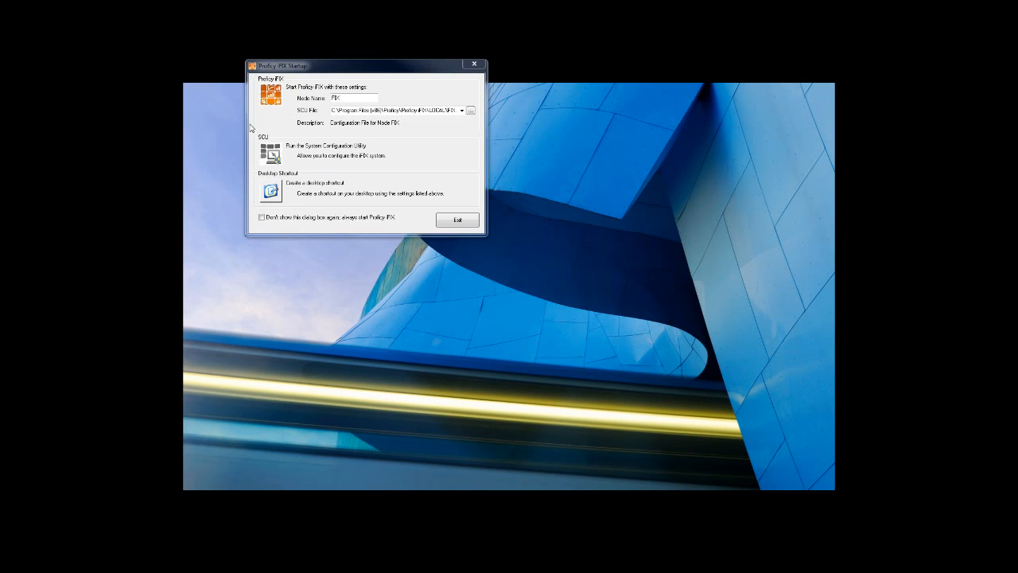
pyautogui.moveTo(469, 268)
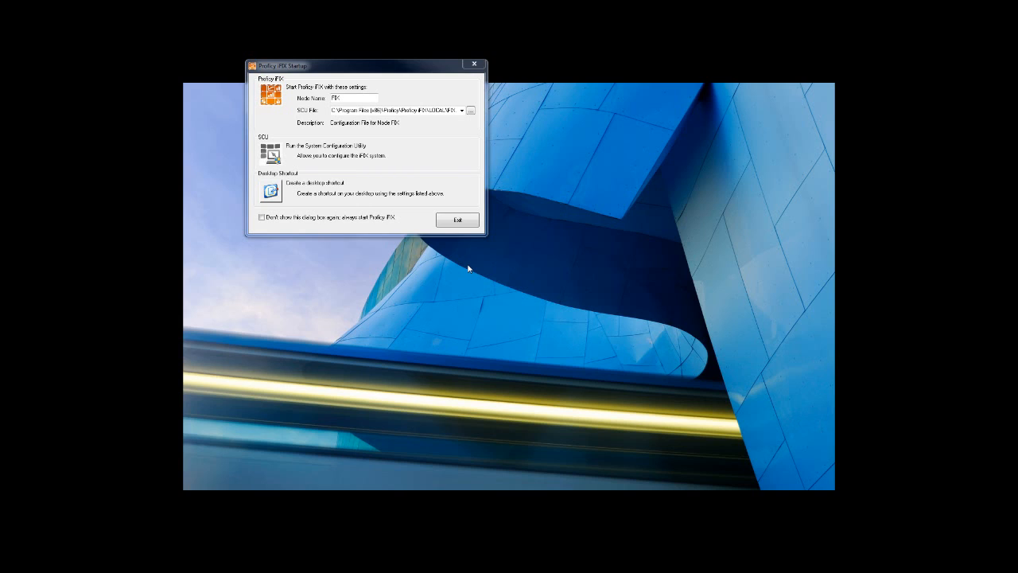
pyautogui.moveTo(199, 26)
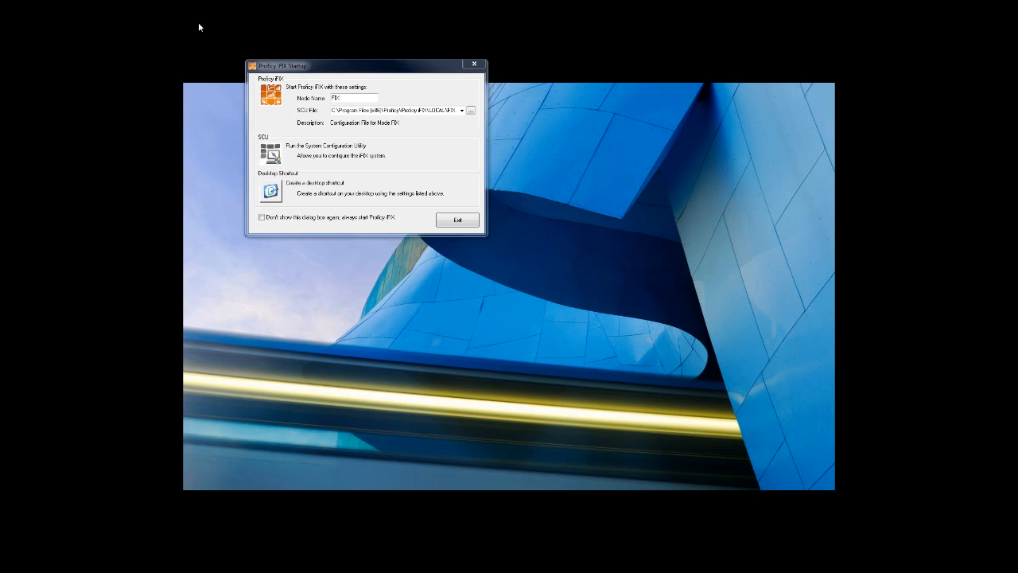
pyautogui.moveTo(255, 149)
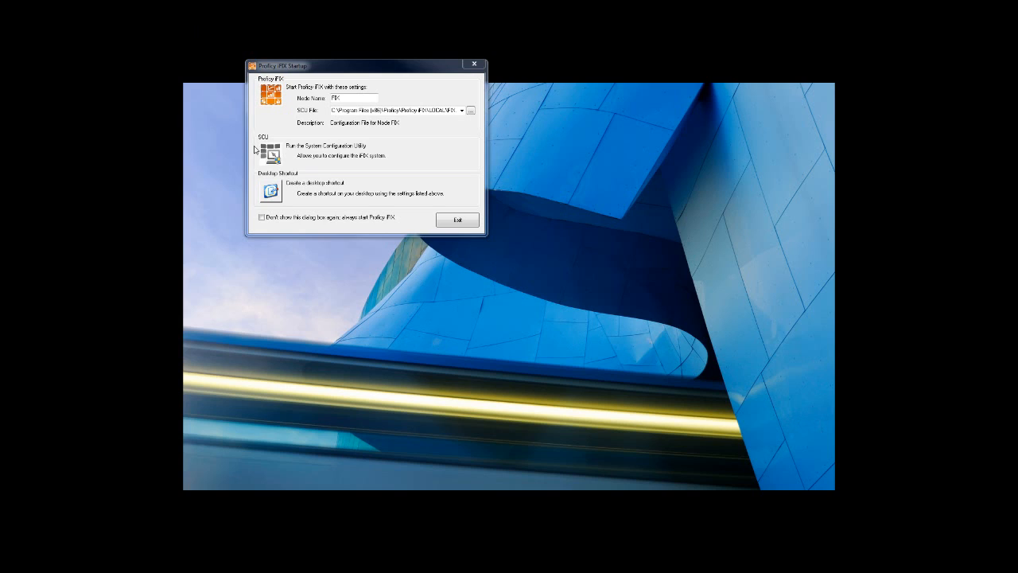
pyautogui.moveTo(255, 150)
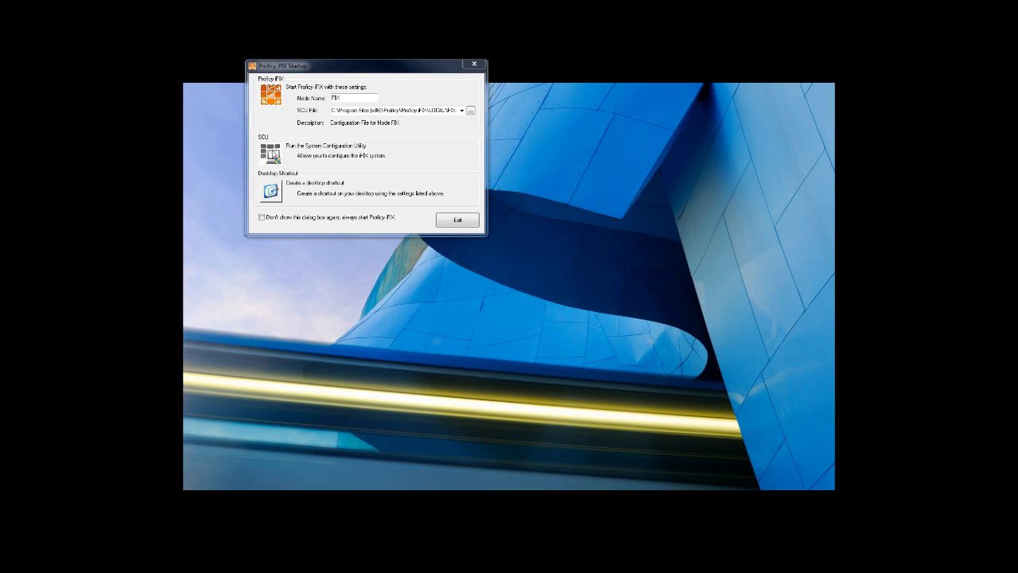
pyautogui.moveTo(372, 148)
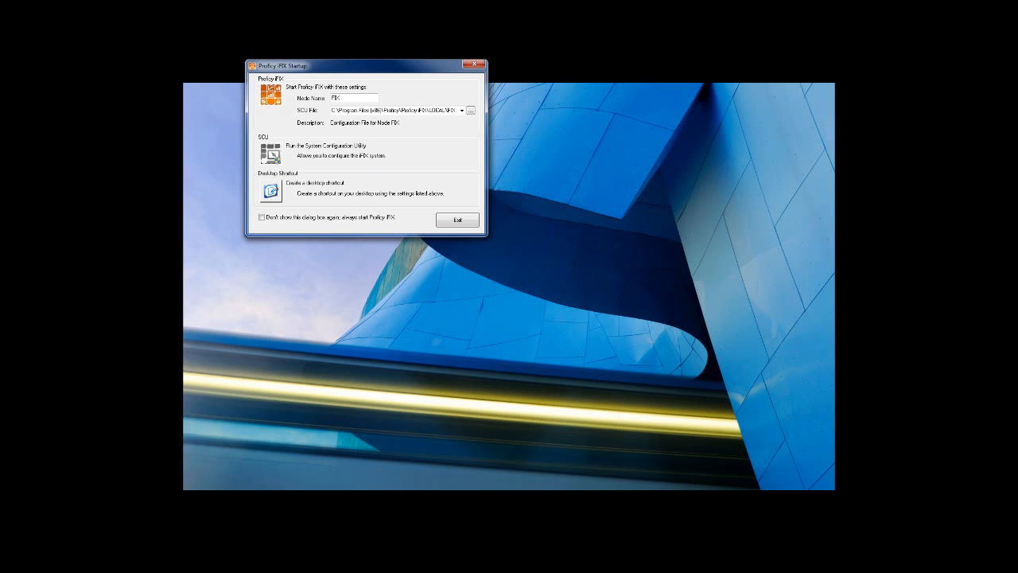
# Open the System Configuration Utility and bring up its SCADA configuration settings.
pyautogui.click(269, 155)
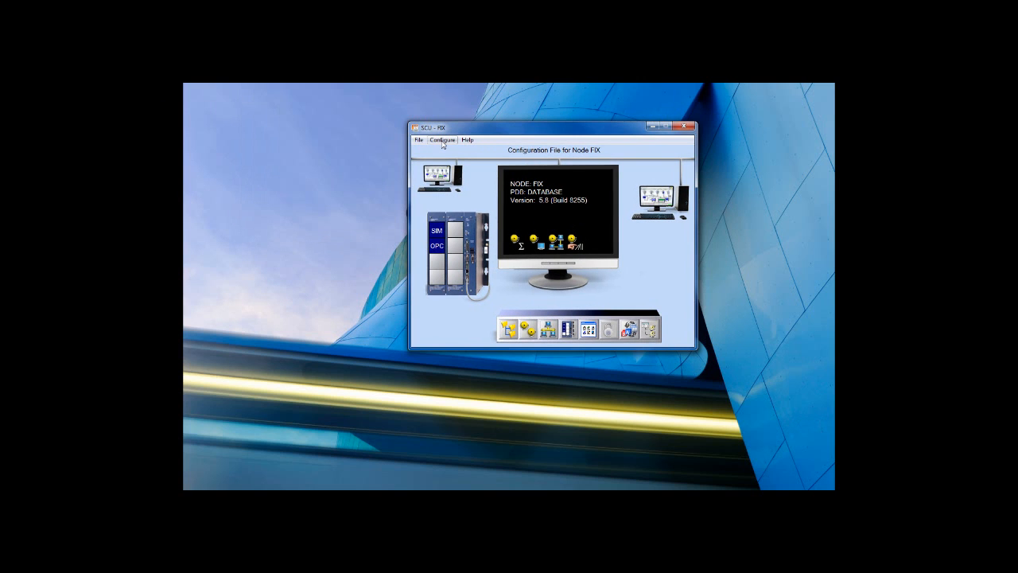
pyautogui.click(442, 140)
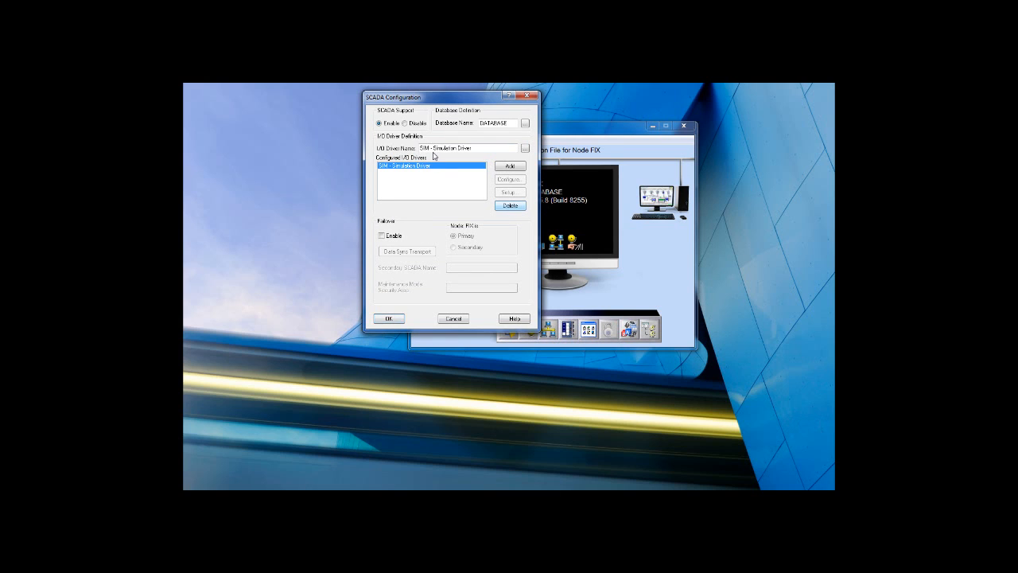
pyautogui.moveTo(485, 153)
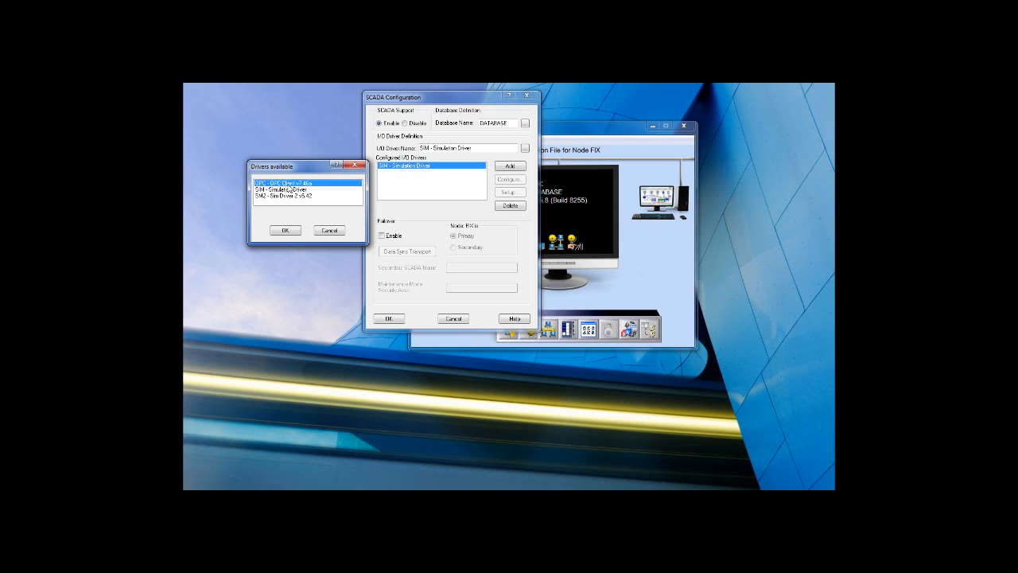
# Add the OPC Client v7.46a driver alongside SIM and accept the SCADA configuration.
pyautogui.click(284, 230)
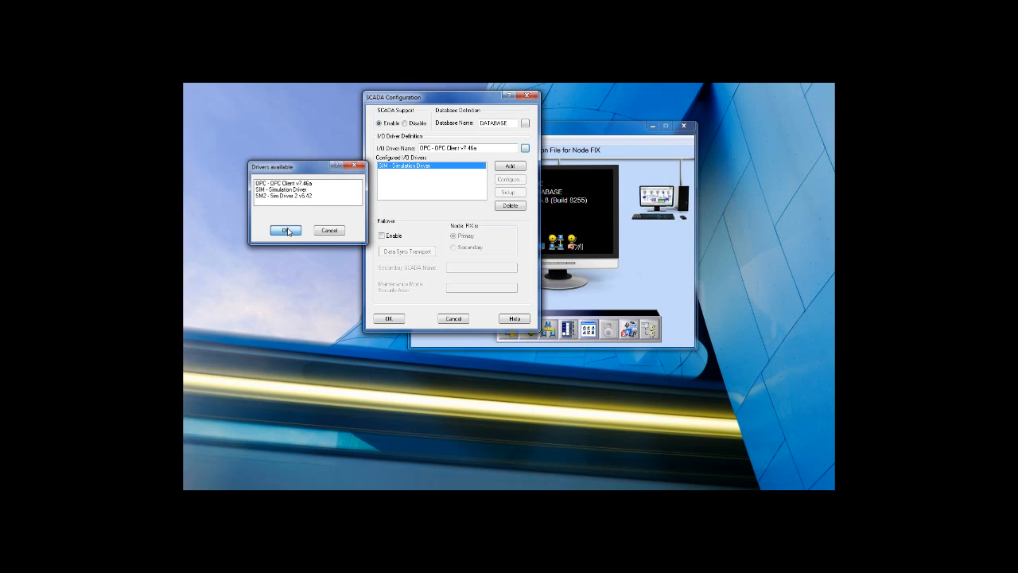
pyautogui.click(287, 229)
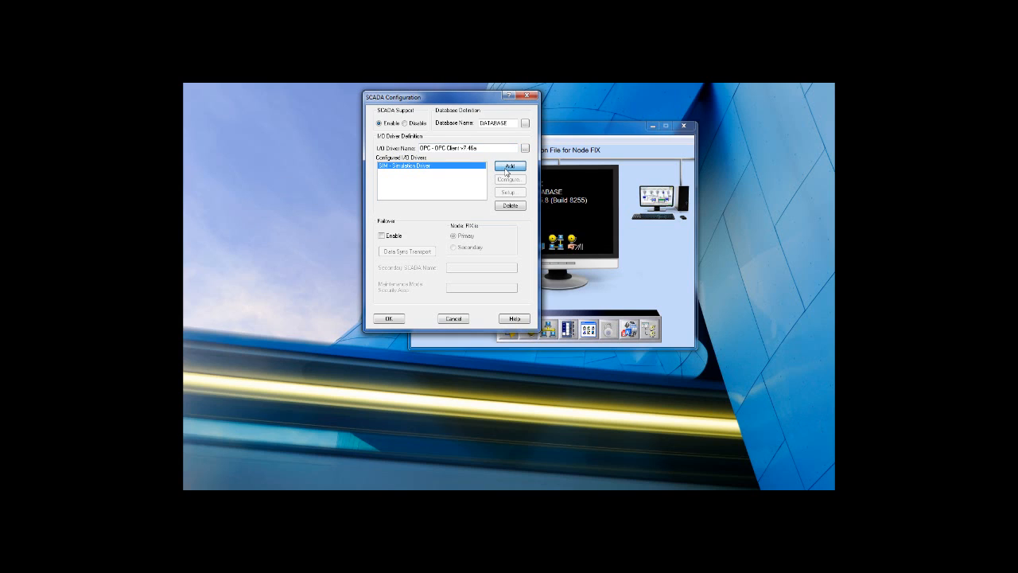
pyautogui.click(510, 165)
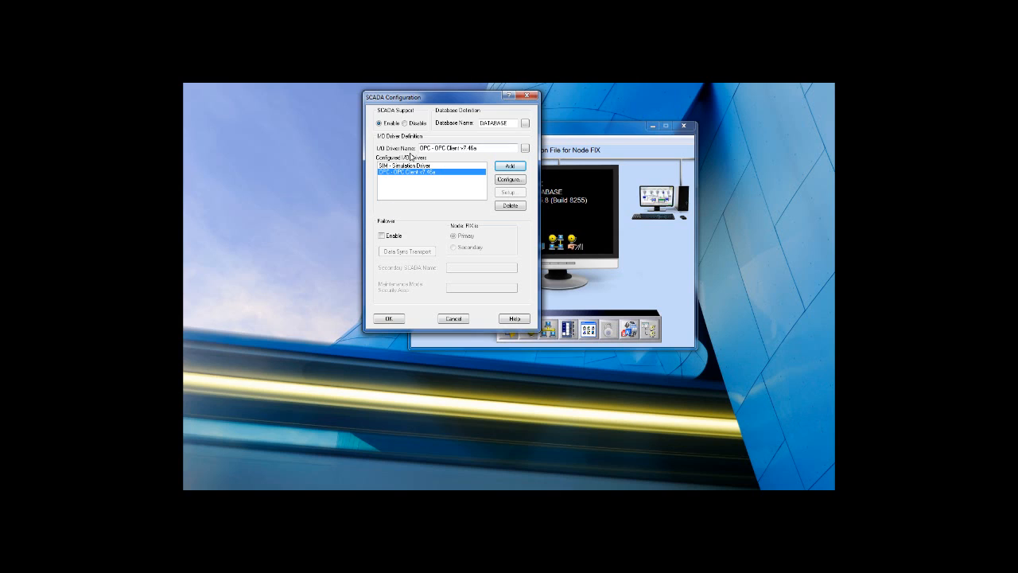
pyautogui.moveTo(438, 182)
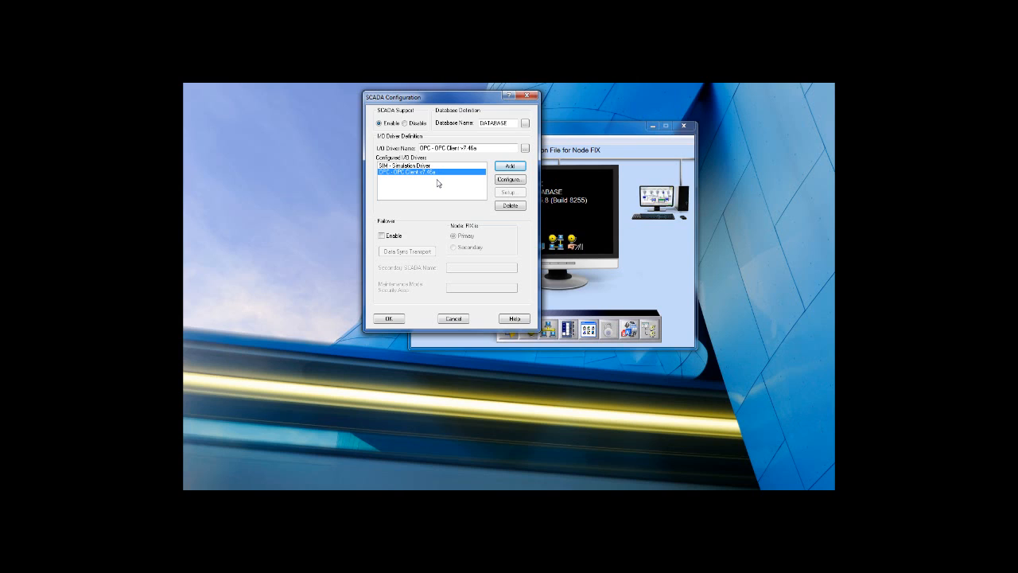
pyautogui.moveTo(397, 306)
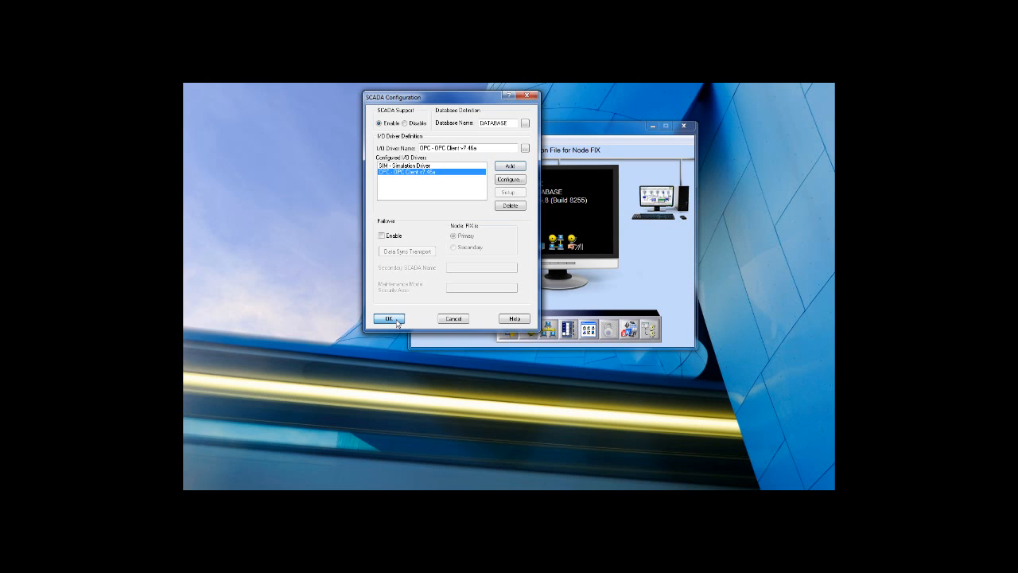
pyautogui.click(386, 318)
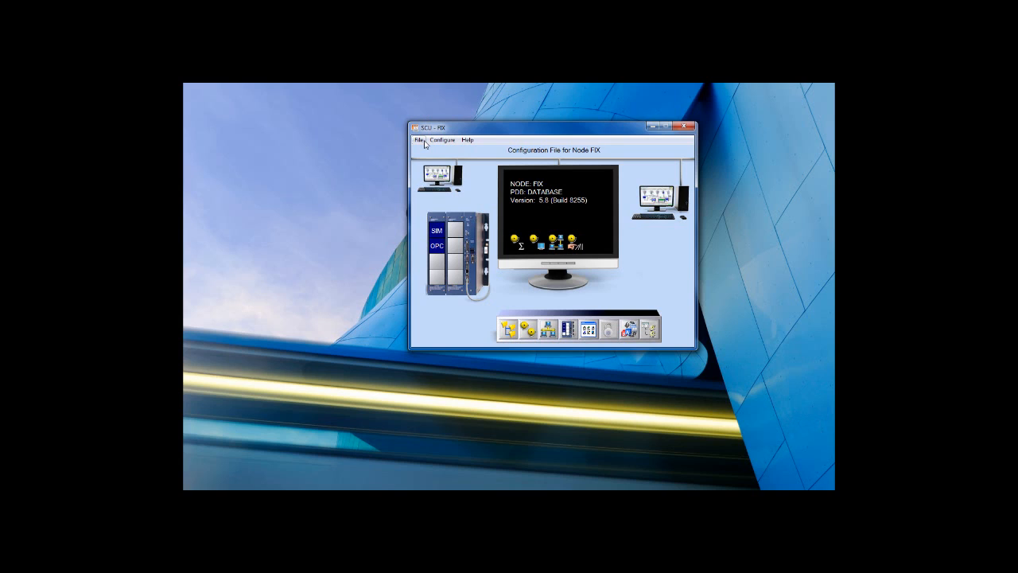
# Exit the SCU, saving the FIX node configuration file.
pyautogui.click(421, 140)
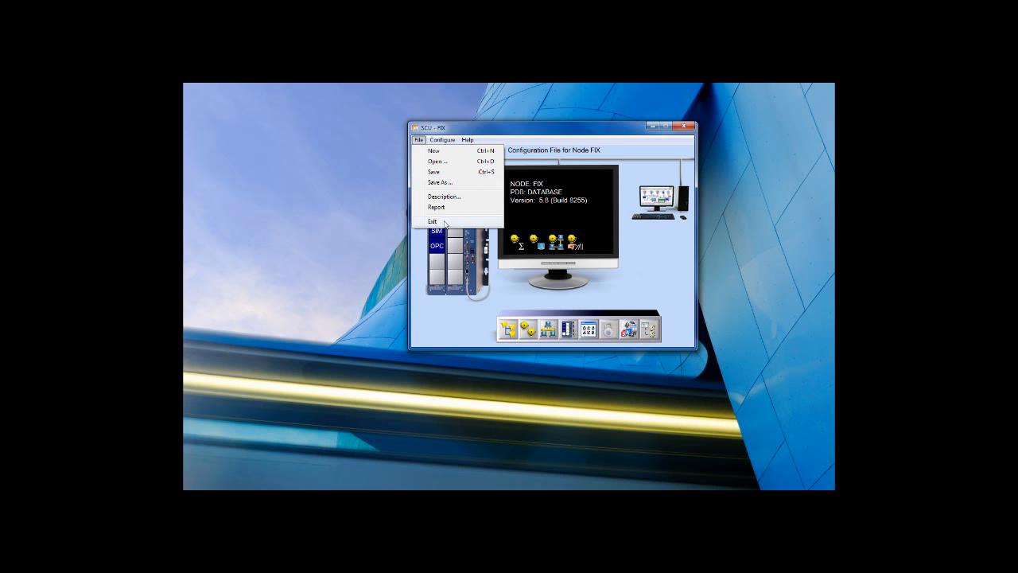
pyautogui.click(434, 220)
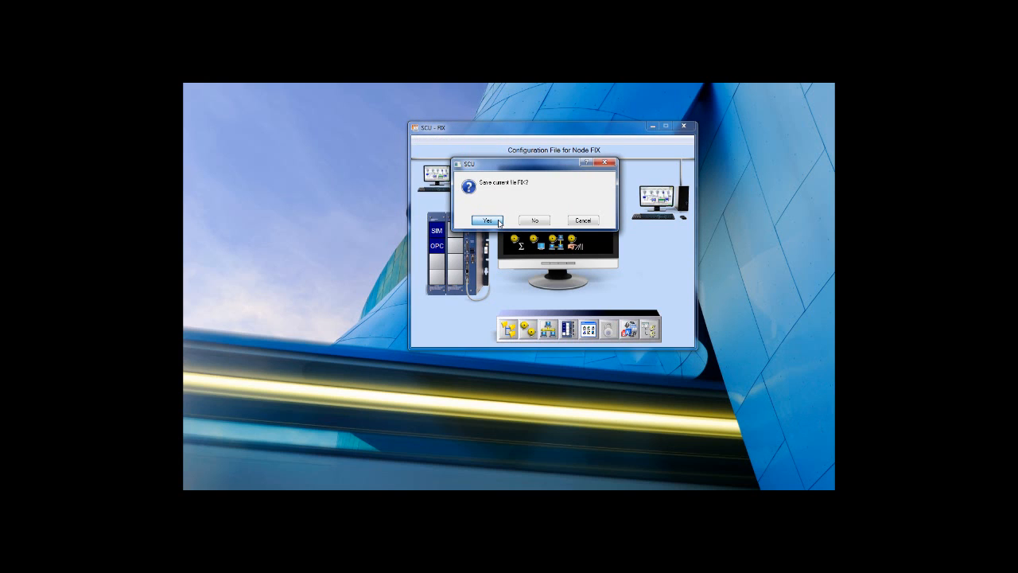
pyautogui.click(489, 221)
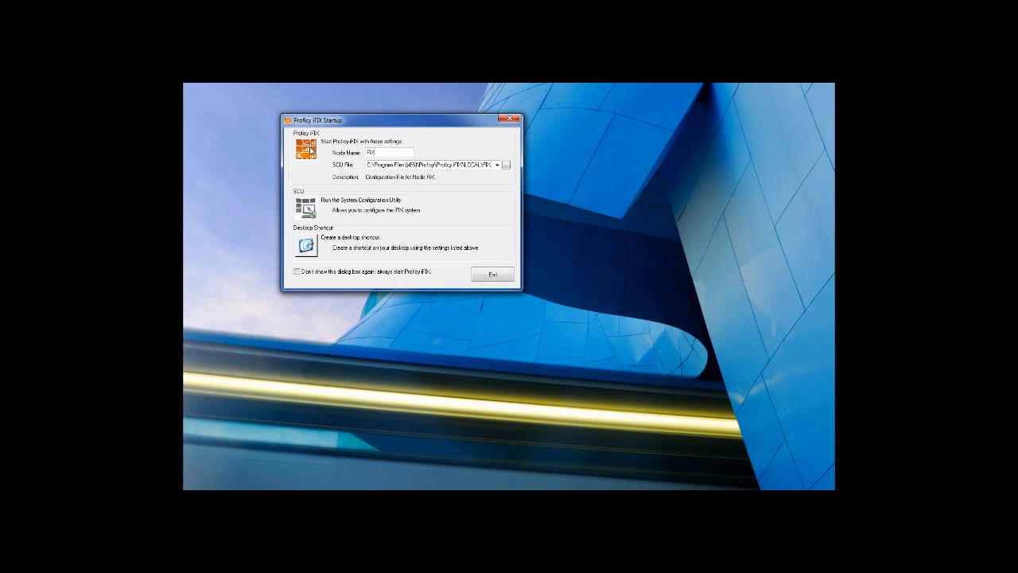
# Start Proficy iFIX from the startup dialog using the saved FIX node settings.
pyautogui.click(492, 274)
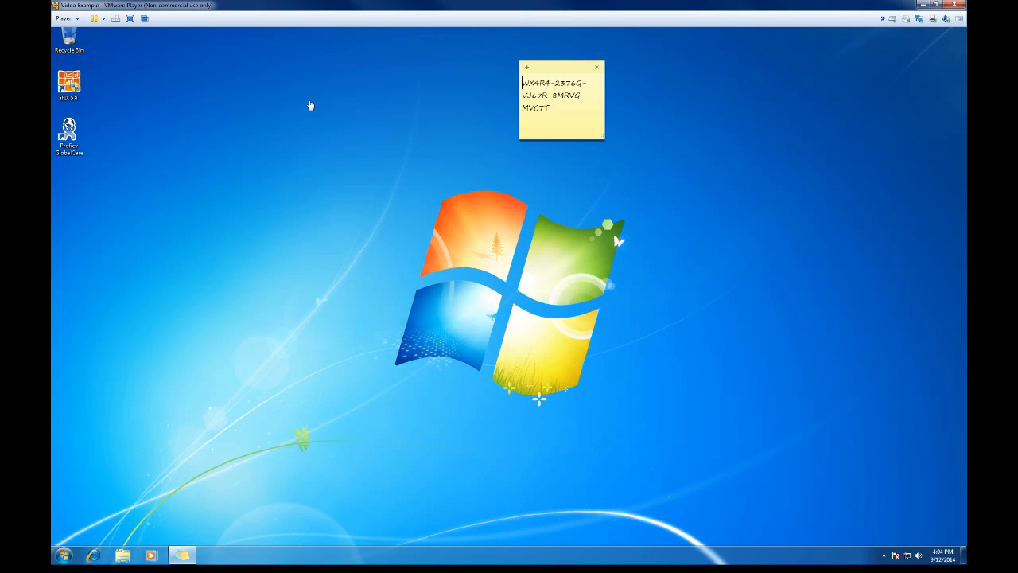
# Launch iFIX 5.8 from its desktop shortcut and allow it through User Account Control.
pyautogui.click(69, 83)
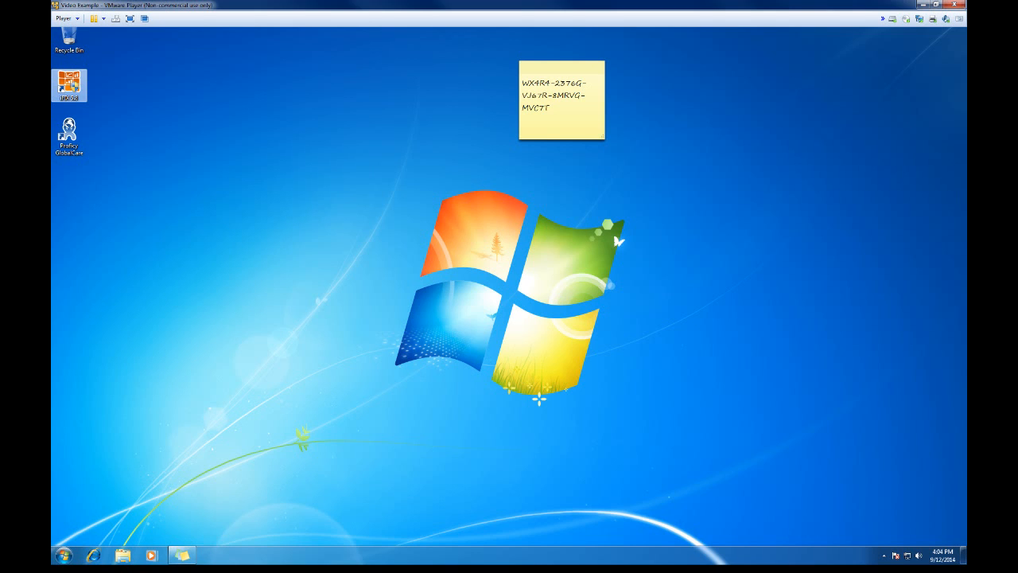
pyautogui.doubleClick(69, 81)
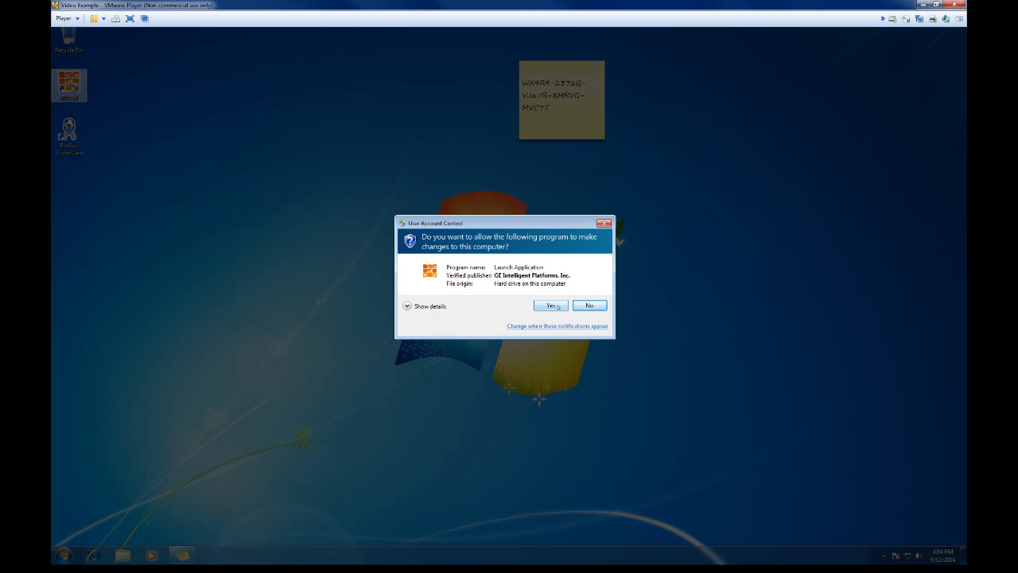
pyautogui.click(551, 304)
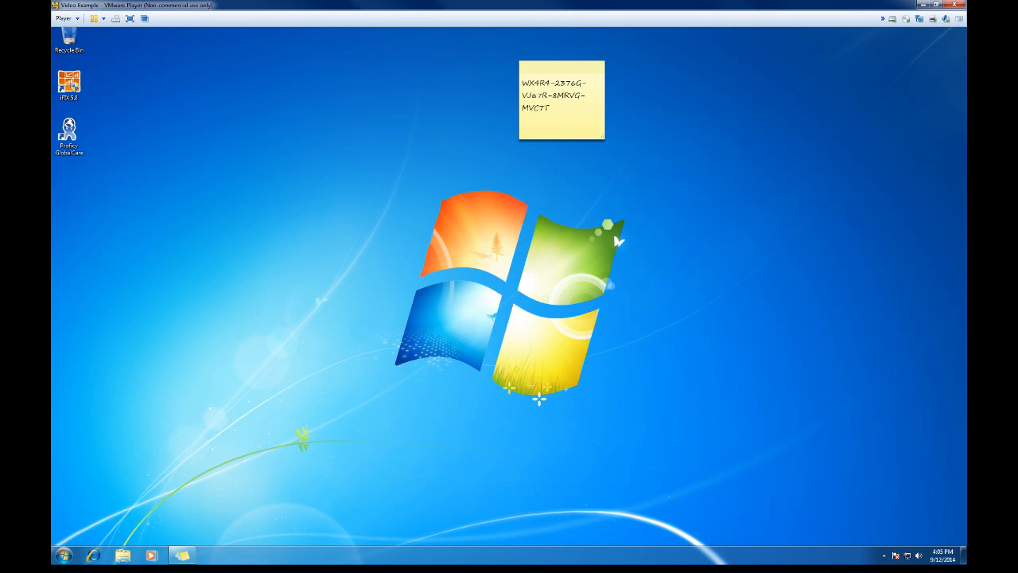
pyautogui.doubleClick(68, 81)
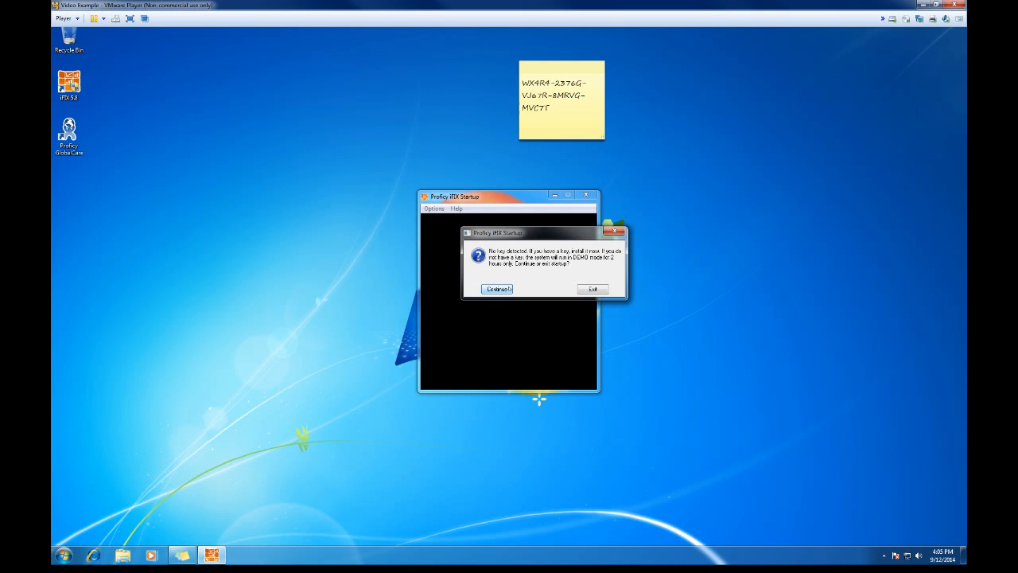
# Continue in DEMO mode without a licence key and open the iFIX WorkSpace.
pyautogui.click(494, 289)
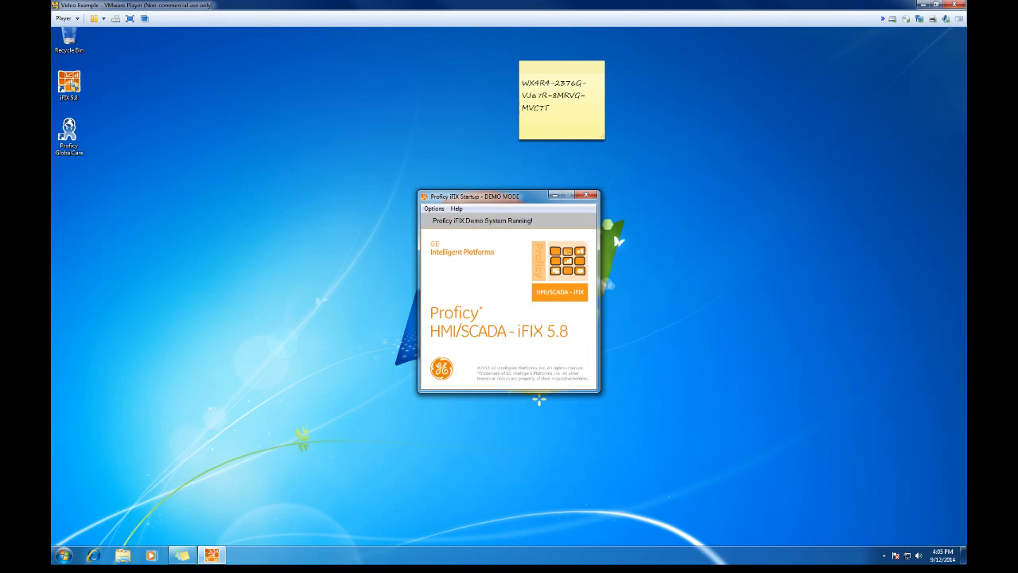
pyautogui.click(587, 195)
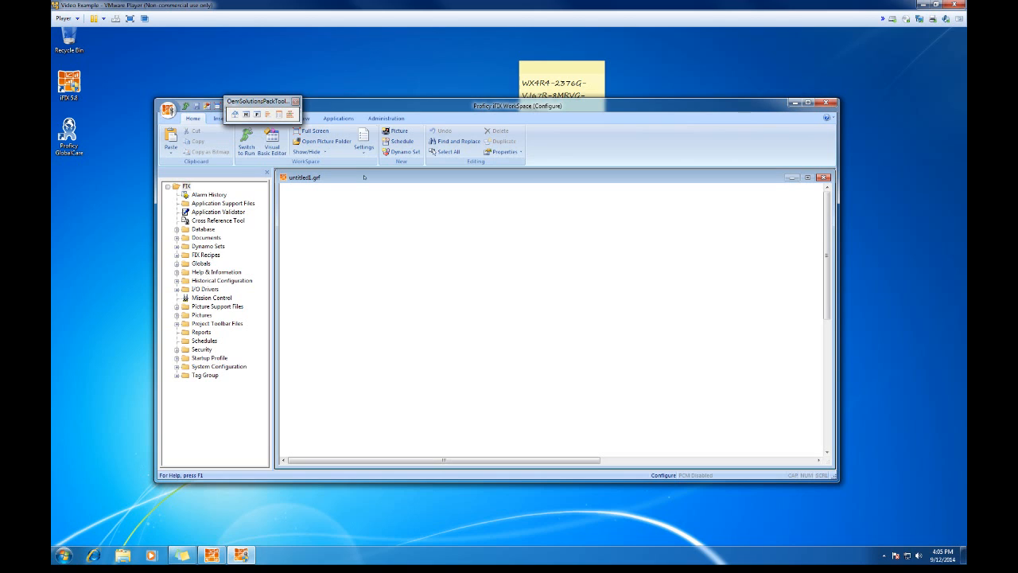
pyautogui.moveTo(706, 241)
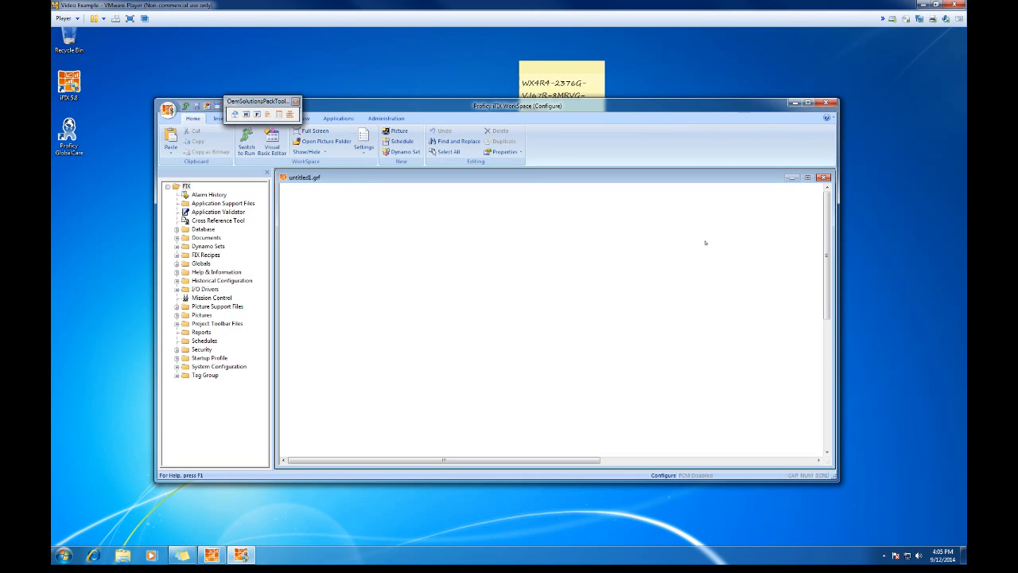
pyautogui.moveTo(558, 276)
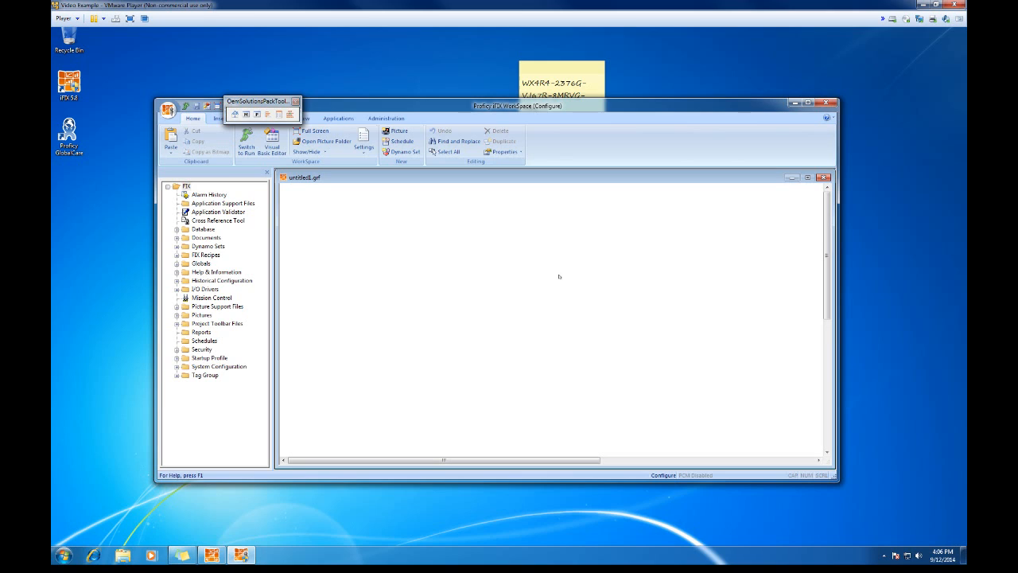
pyautogui.moveTo(458, 247)
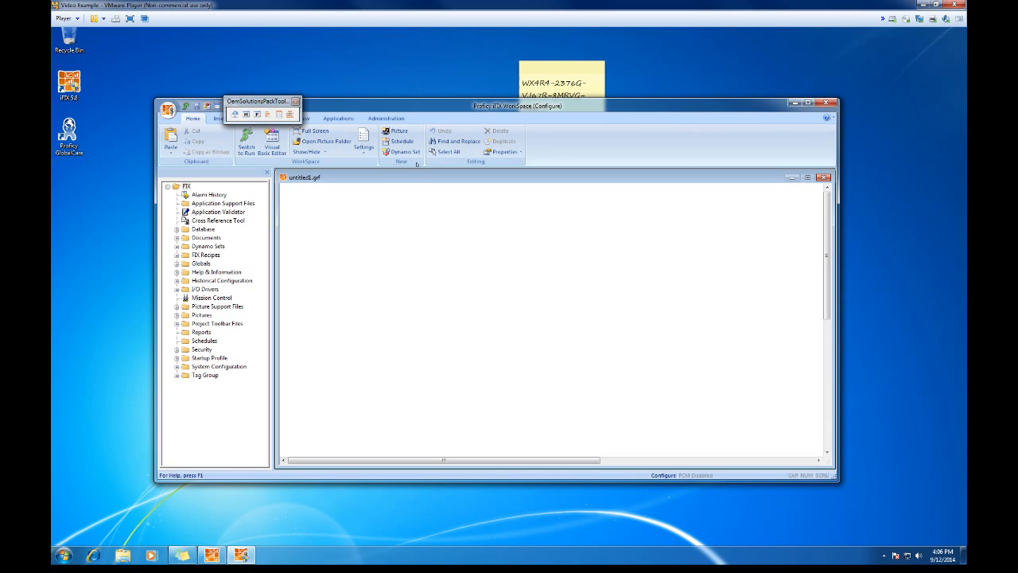
pyautogui.moveTo(349, 213)
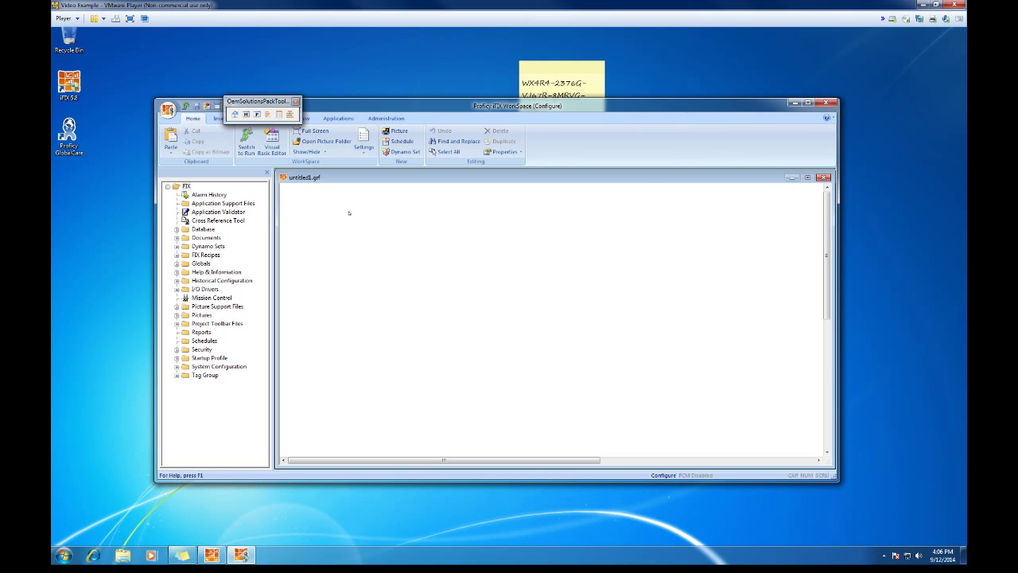
pyautogui.moveTo(456, 214)
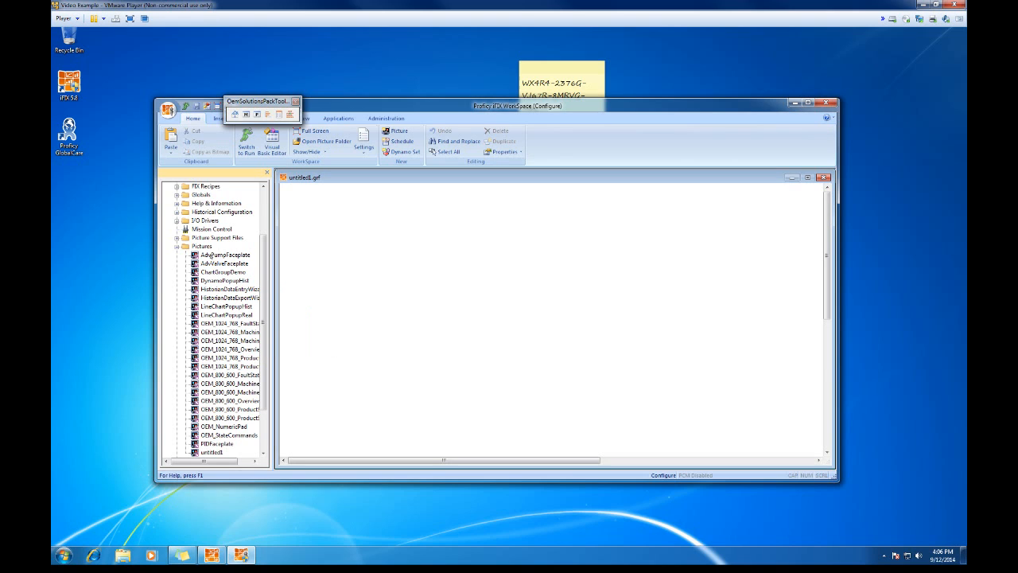
# Open AdvPumpFaceplate from the Pictures folder in the system tree.
pyautogui.doubleClick(227, 254)
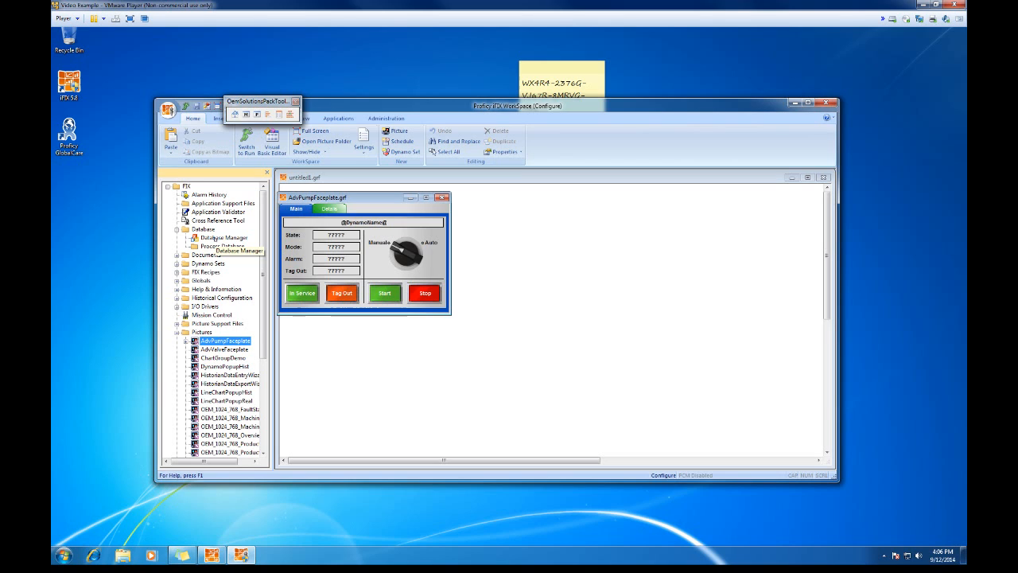
# Launch Database Manager and open the local node's empty process database.
pyautogui.click(225, 238)
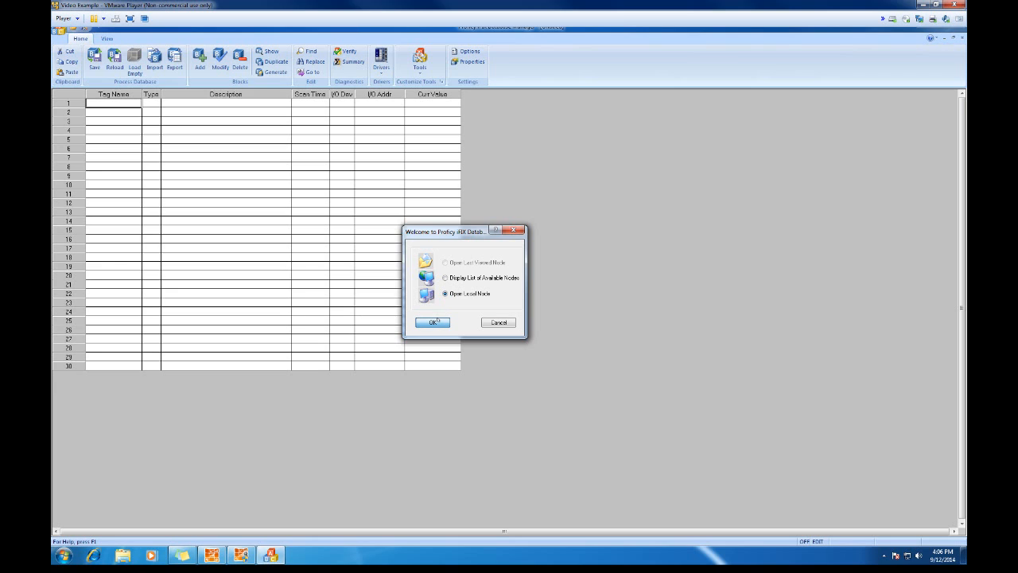
pyautogui.click(431, 322)
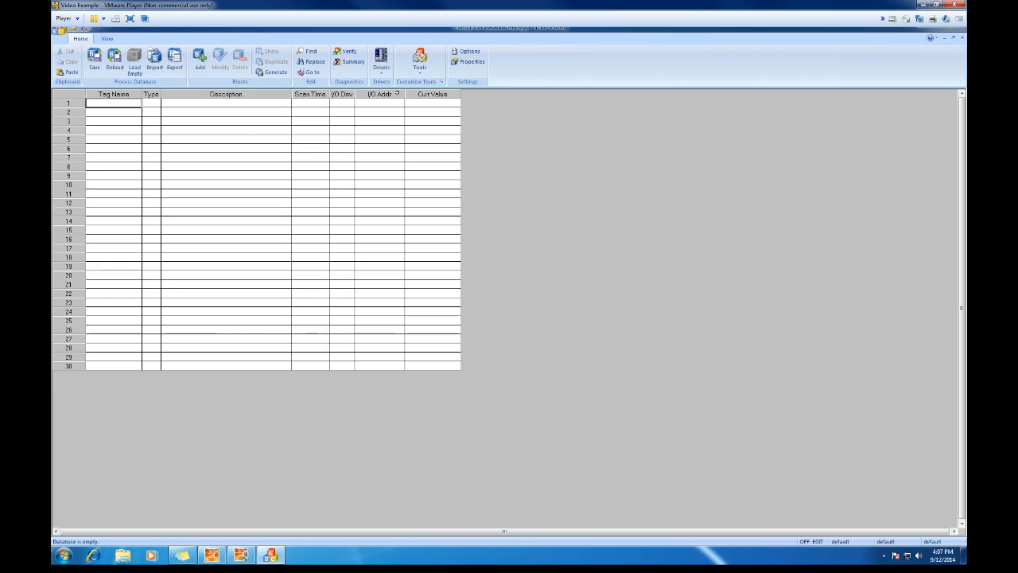
pyautogui.moveTo(332, 99)
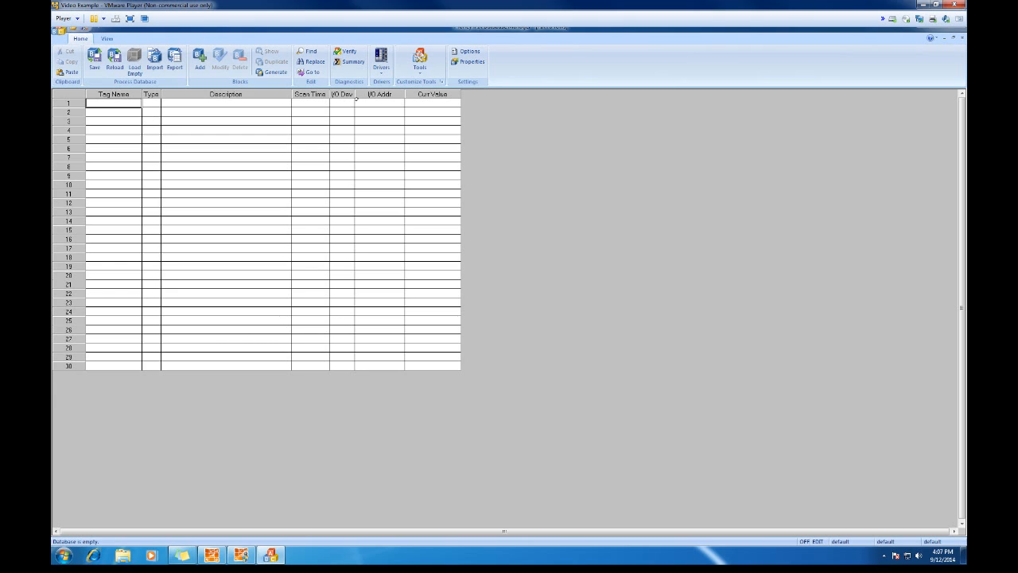
pyautogui.click(437, 107)
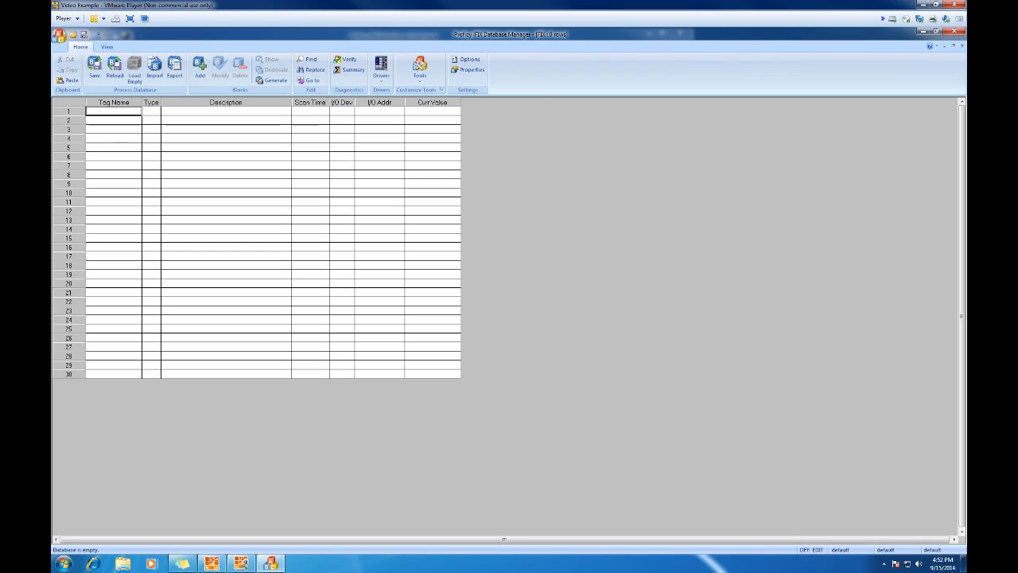
pyautogui.moveTo(60, 35)
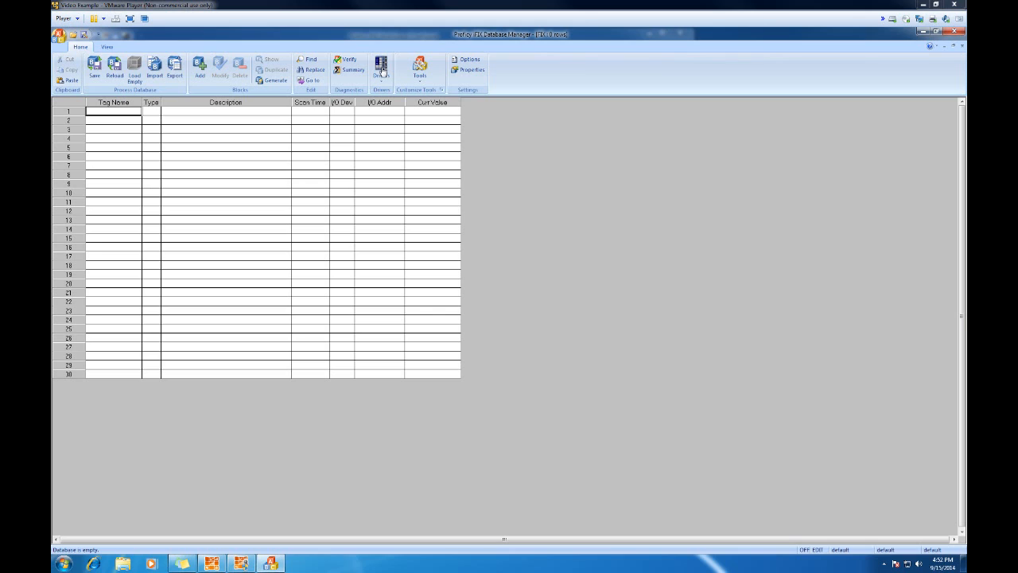
pyautogui.moveTo(590, 79)
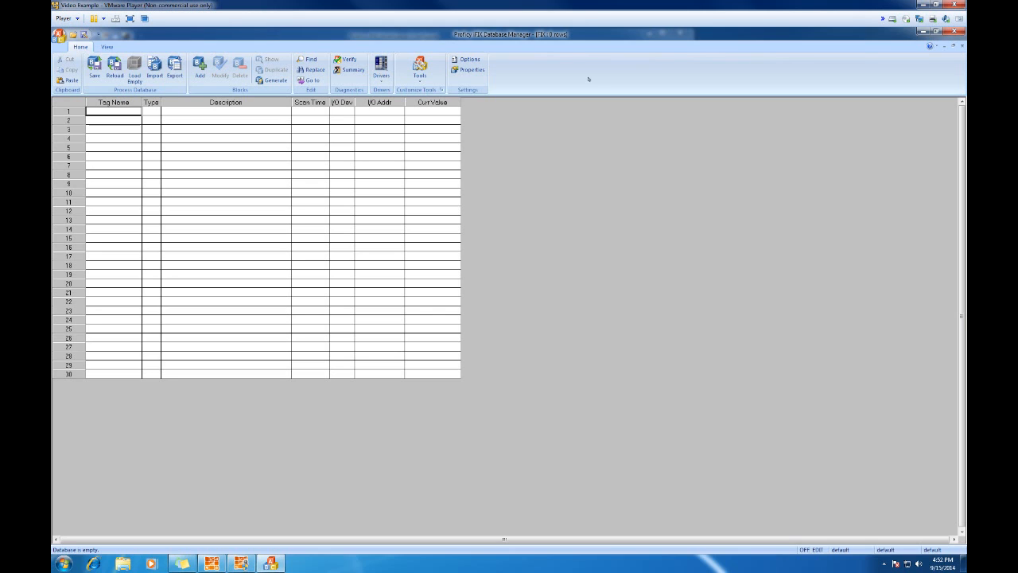
# Choose the OPC Client driver from Database Manager's Drivers dropdown.
pyautogui.click(382, 68)
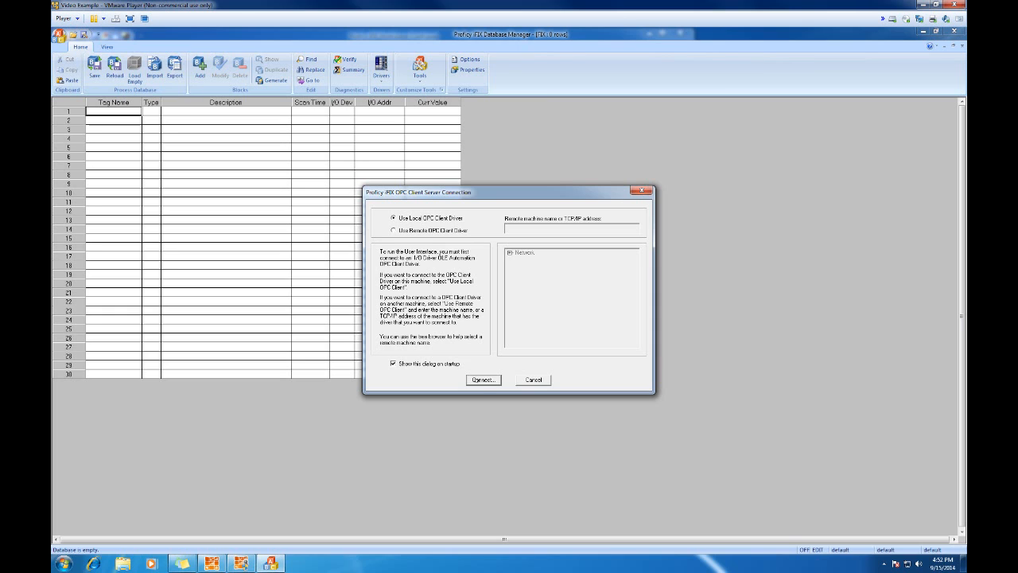
# Connect to the OPC Client, add a remote OPC server by IP address, and search it.
pyautogui.click(482, 379)
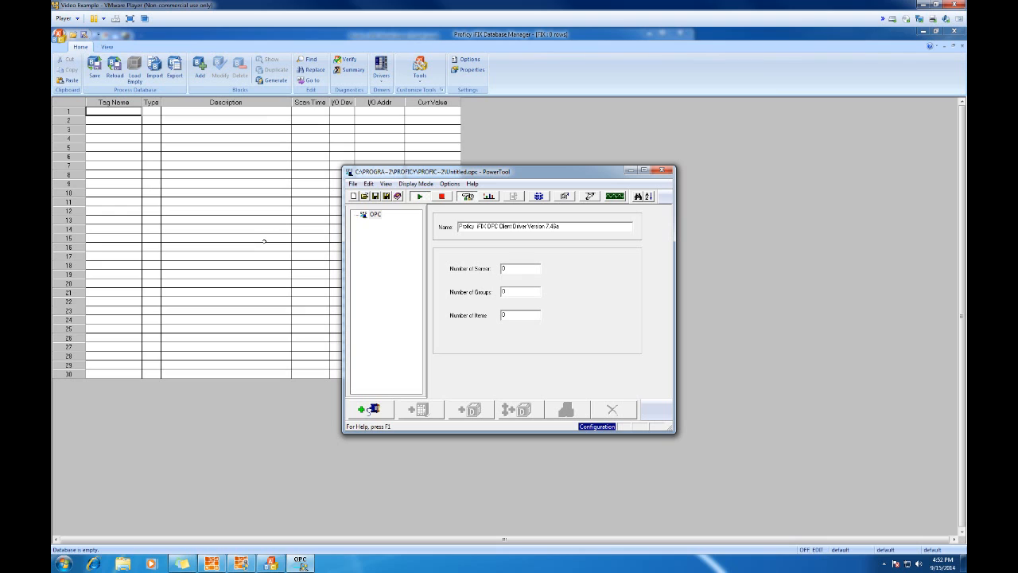
pyautogui.moveTo(371, 408)
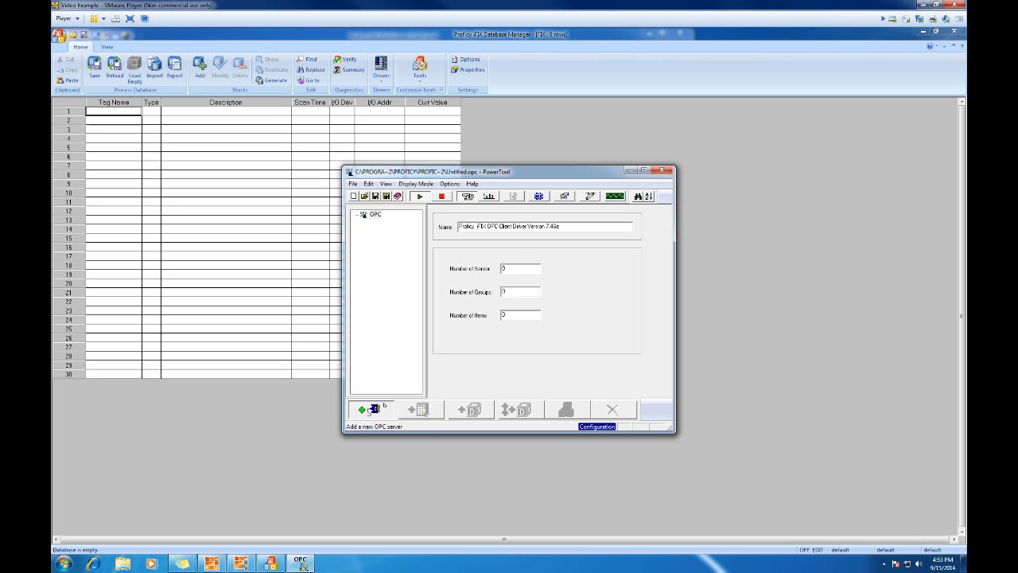
pyautogui.click(368, 409)
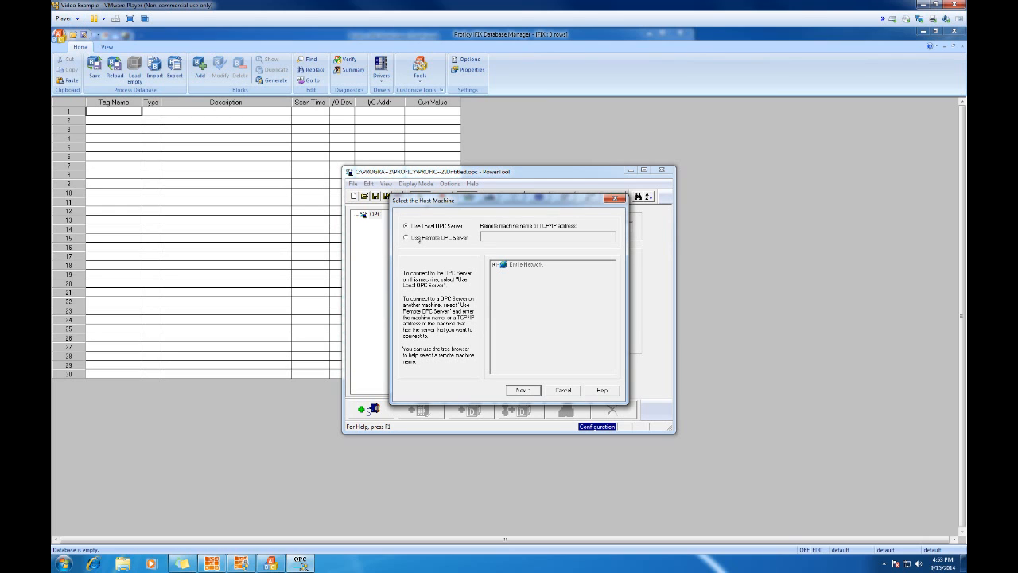
pyautogui.click(407, 238)
pyautogui.write('30.6')
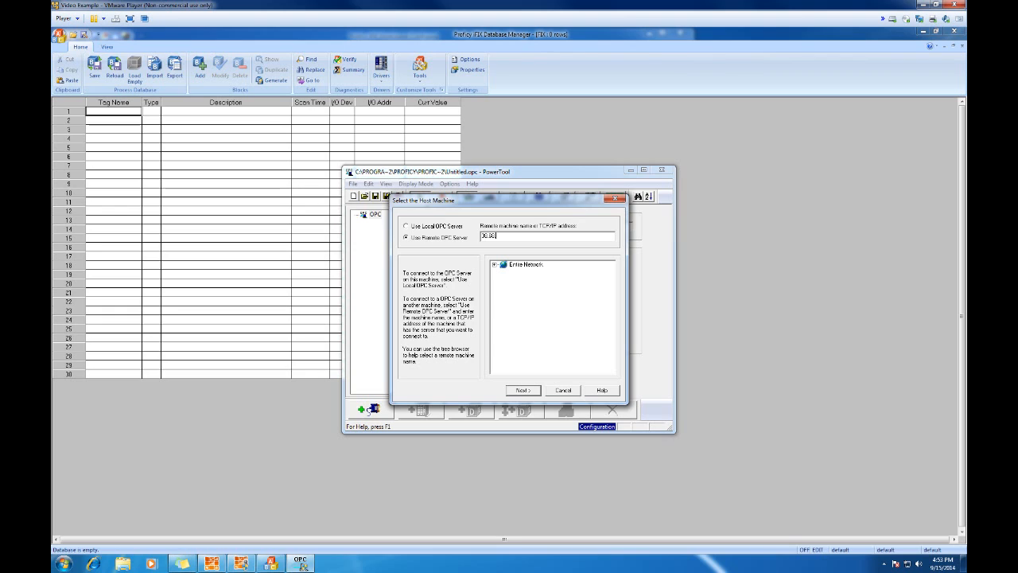
pyautogui.write('.240')
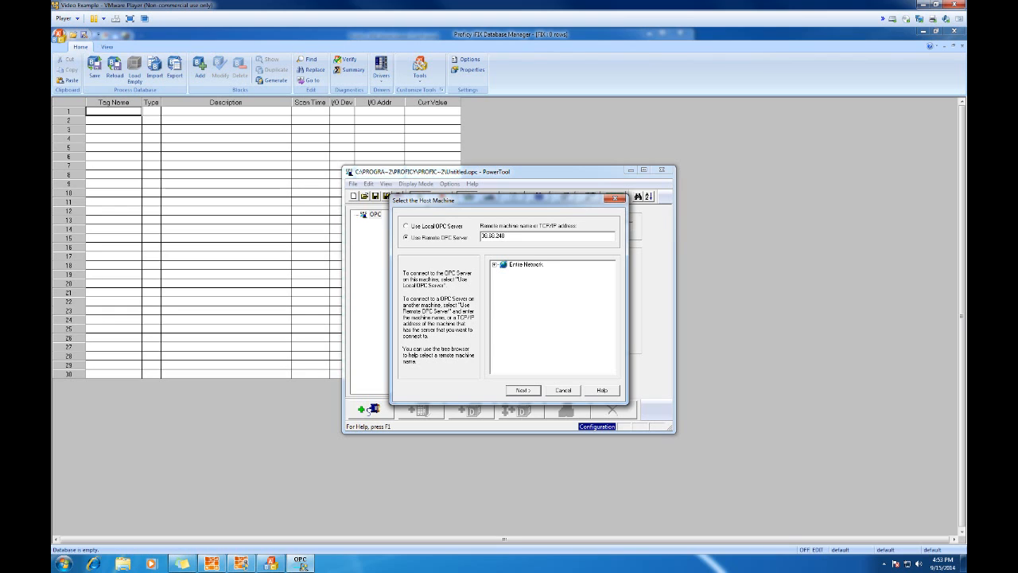
pyautogui.write('.171')
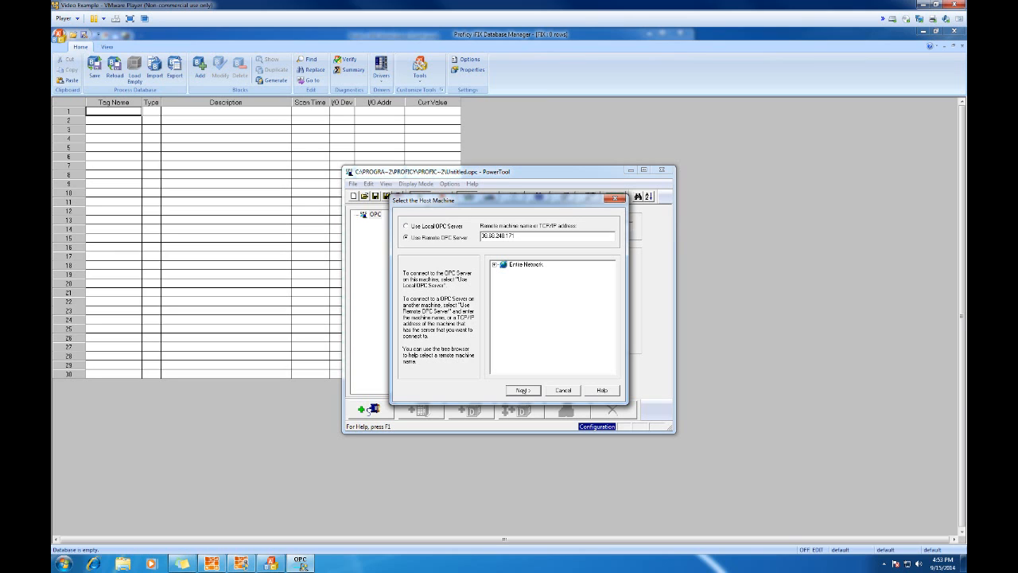
pyautogui.click(522, 389)
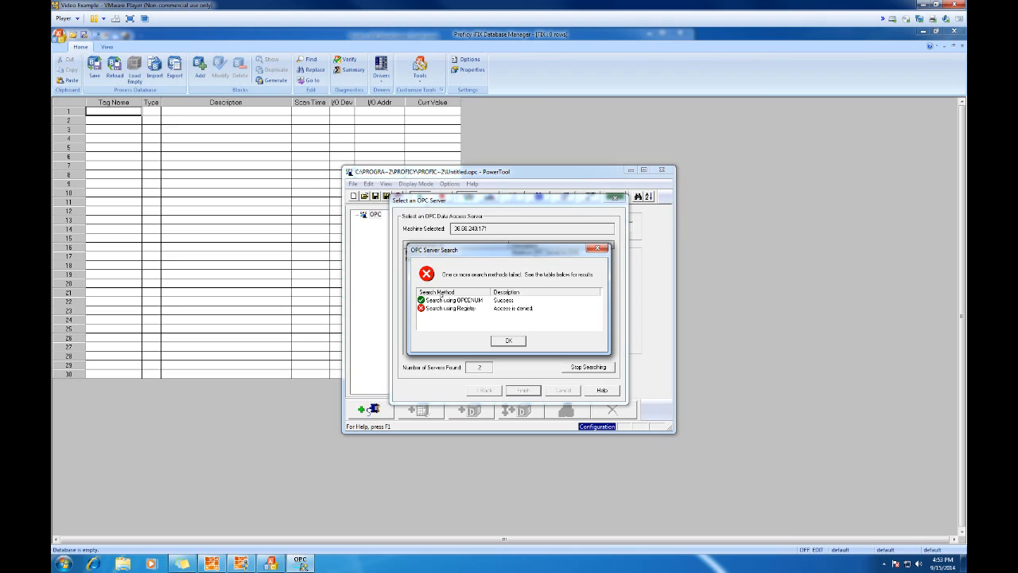
pyautogui.moveTo(496, 340)
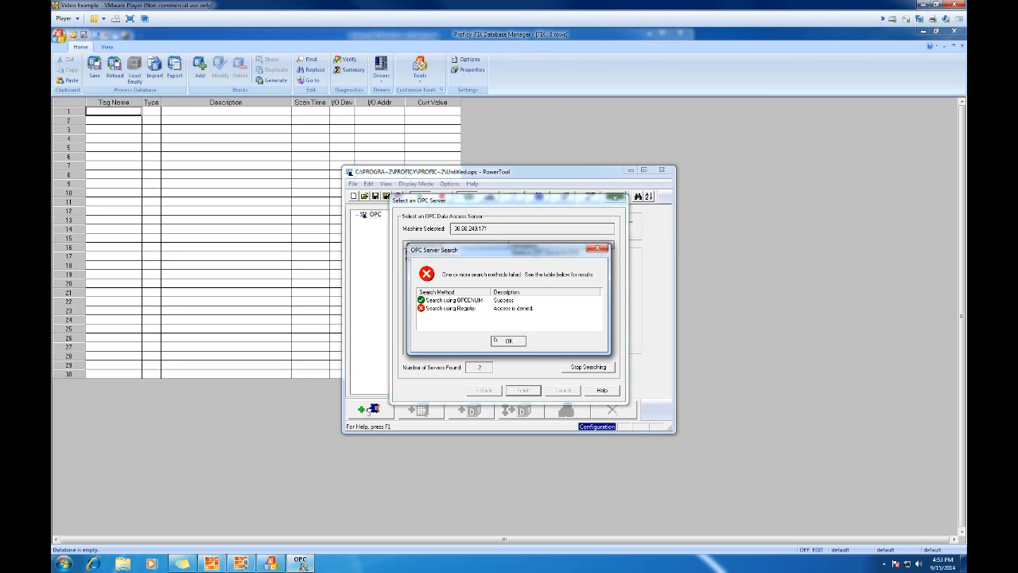
# Dismiss the search error and add Matrikon.OPC.DDE.1 as the OPC server.
pyautogui.click(508, 340)
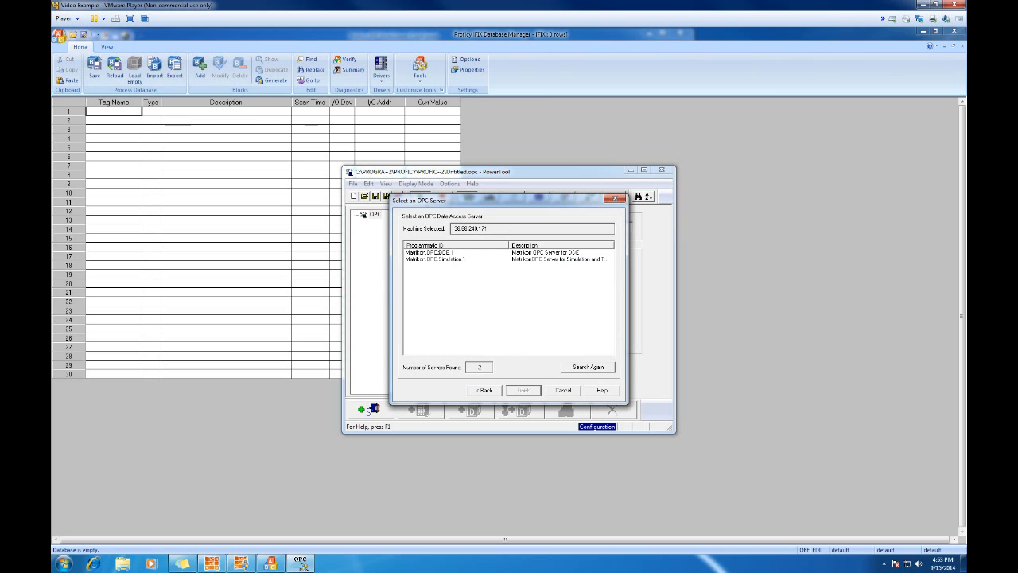
pyautogui.click(453, 252)
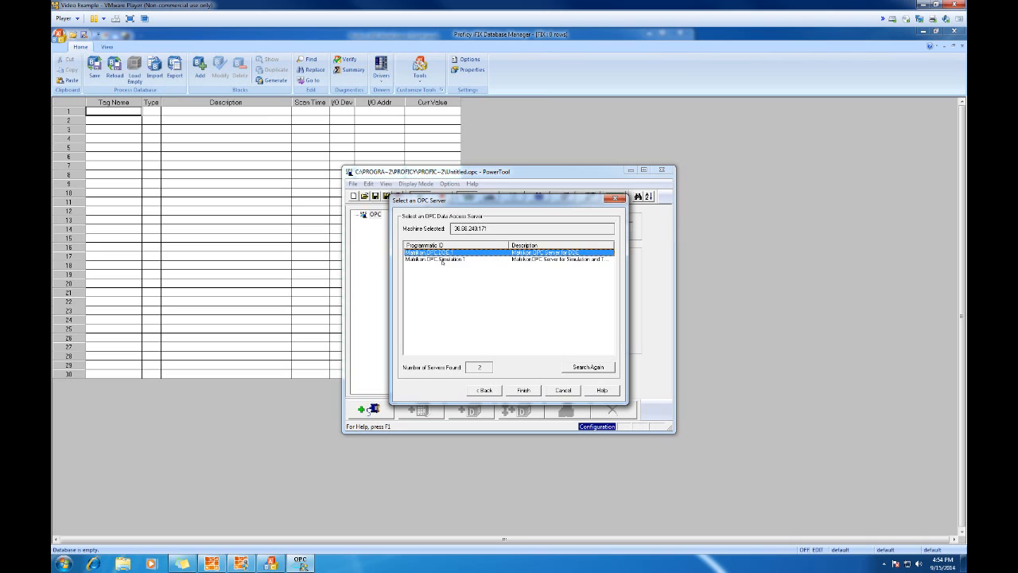
pyautogui.click(457, 259)
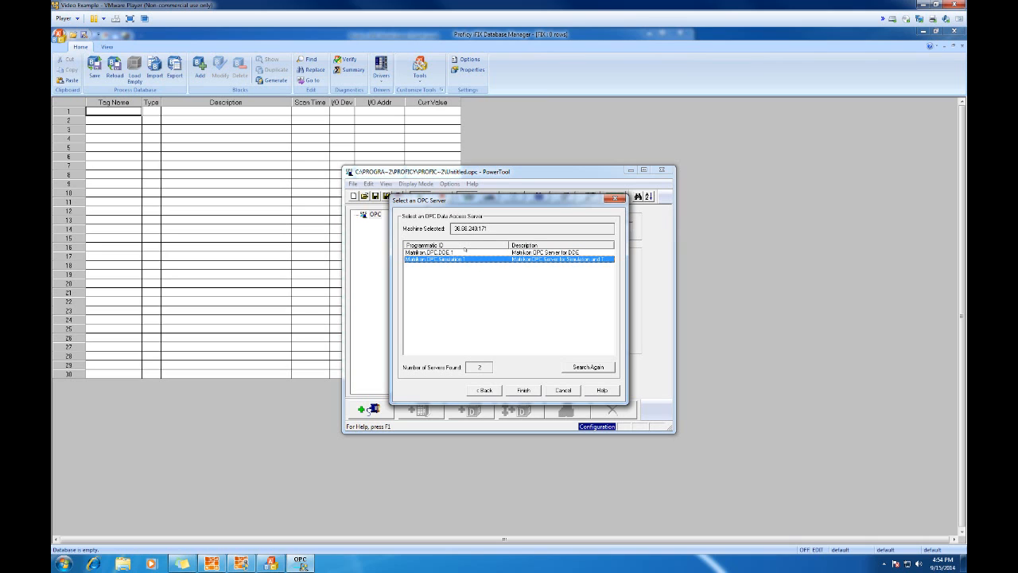
pyautogui.click(453, 252)
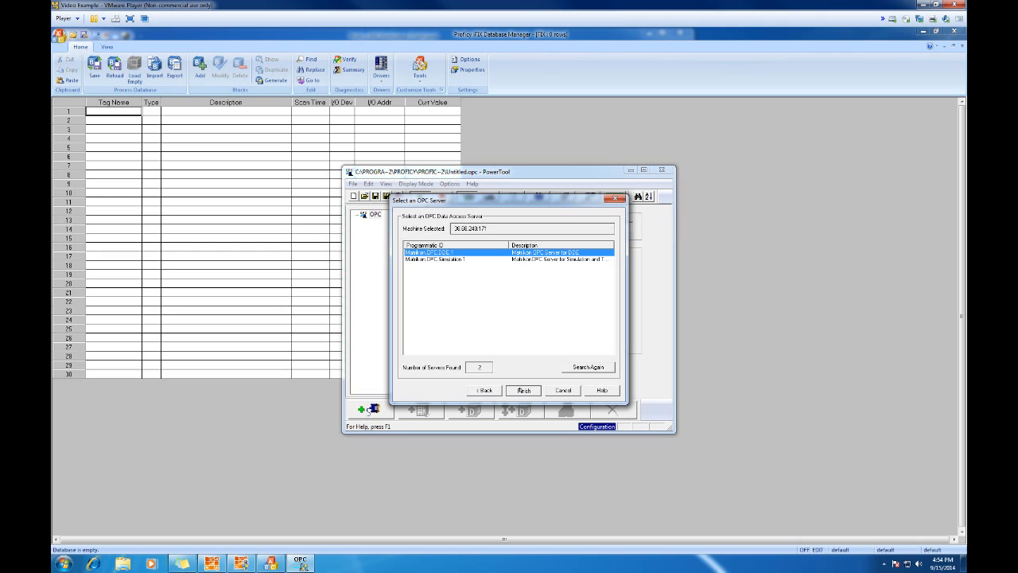
pyautogui.click(523, 389)
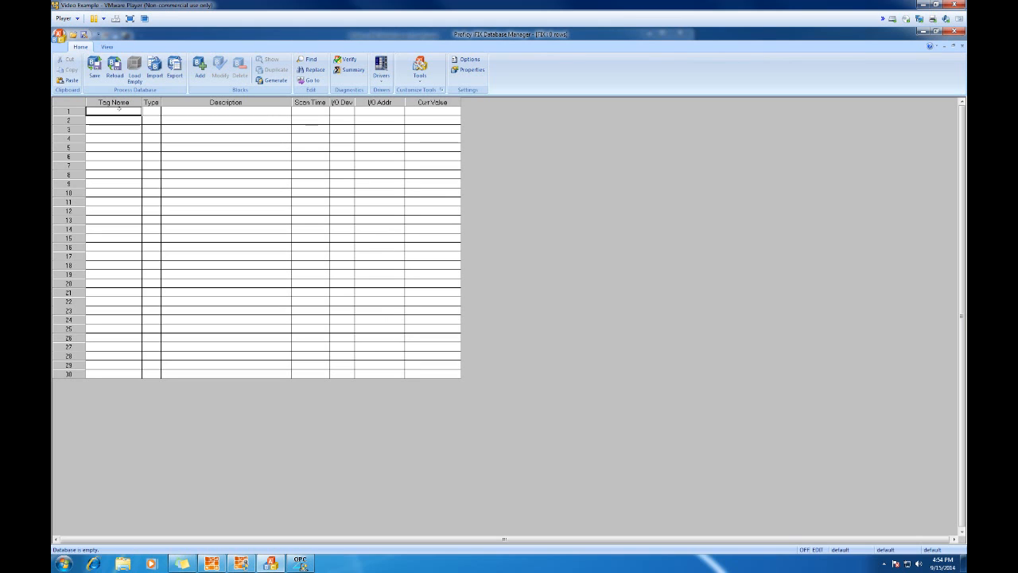
# Add Group1 and Item1 to Server2, then connect to browse its item IDs.
pyautogui.rightClick(115, 114)
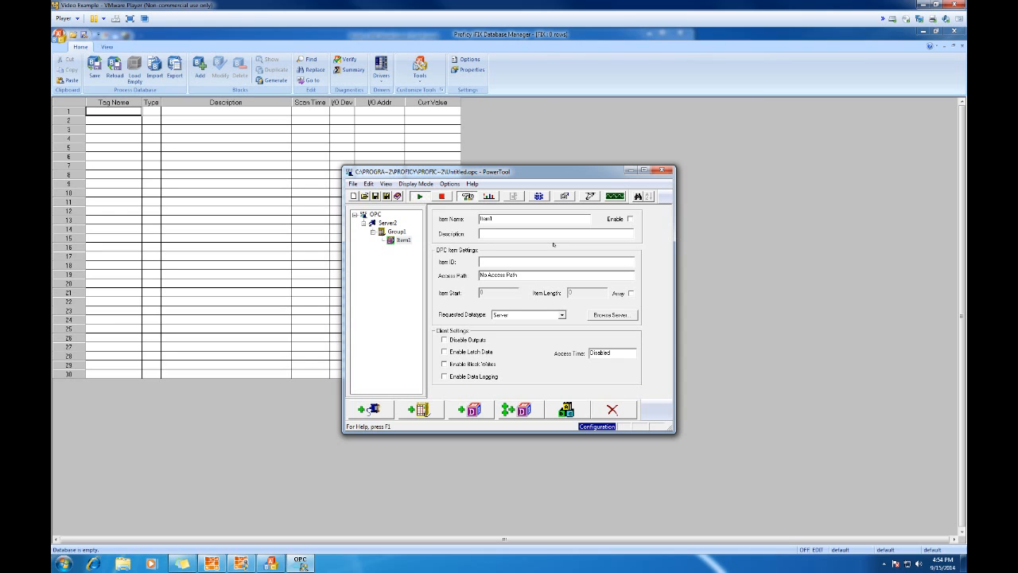
pyautogui.moveTo(587, 301)
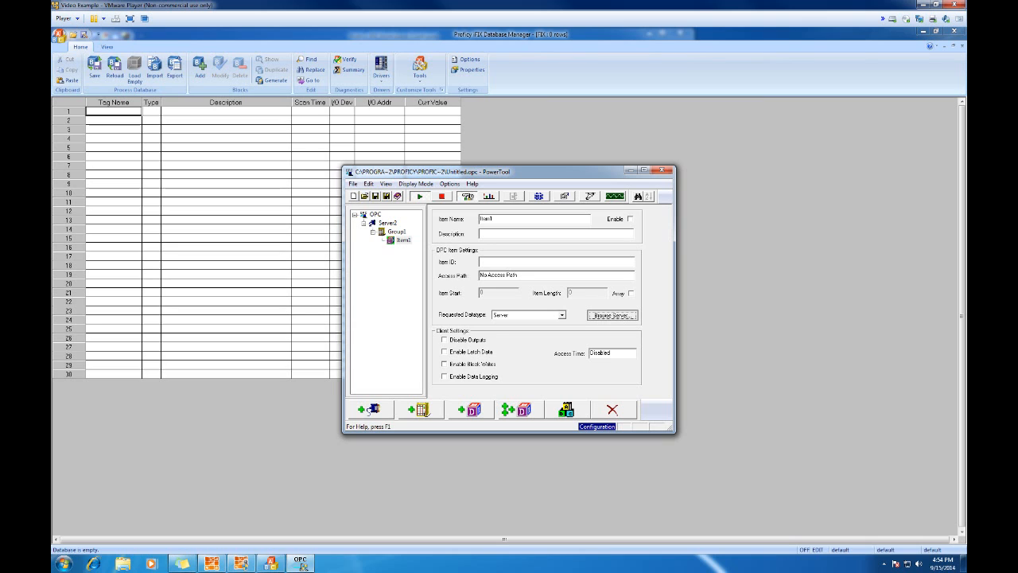
pyautogui.click(612, 314)
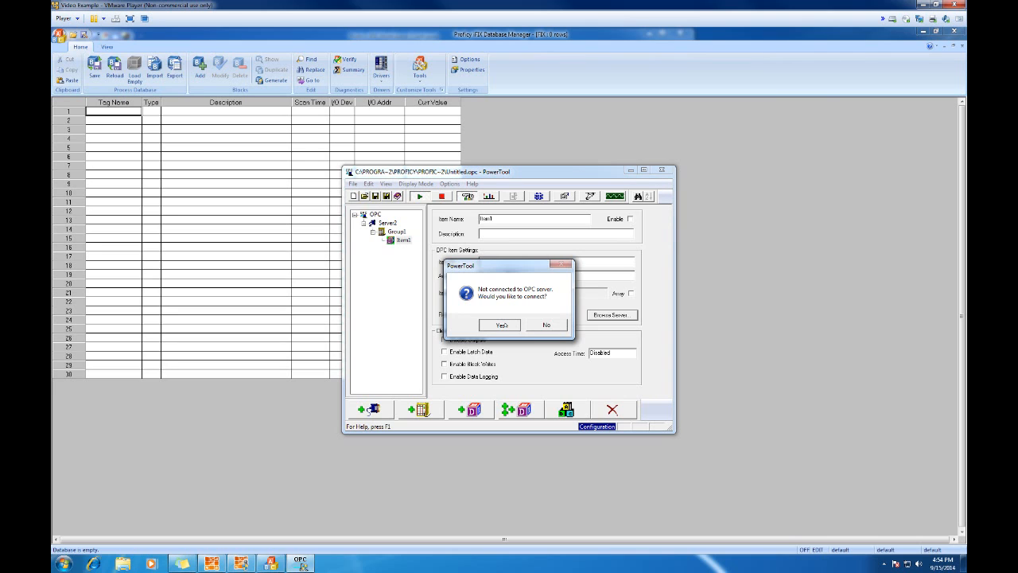
pyautogui.click(499, 325)
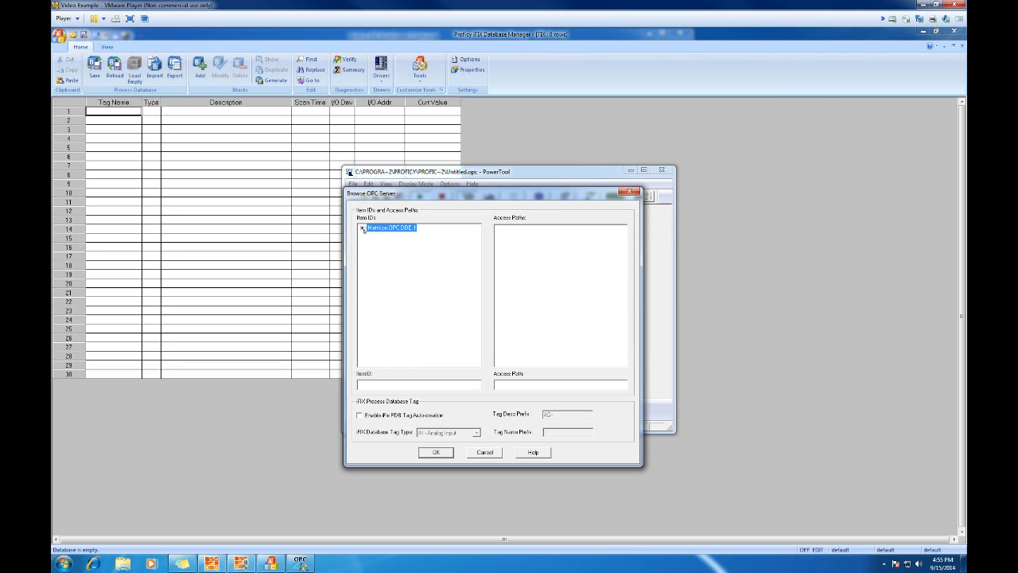
# Set Item1's ID to the Bus1V alias under Matrikon.OPC.DDE.1's Configured Aliases.
pyautogui.click(363, 227)
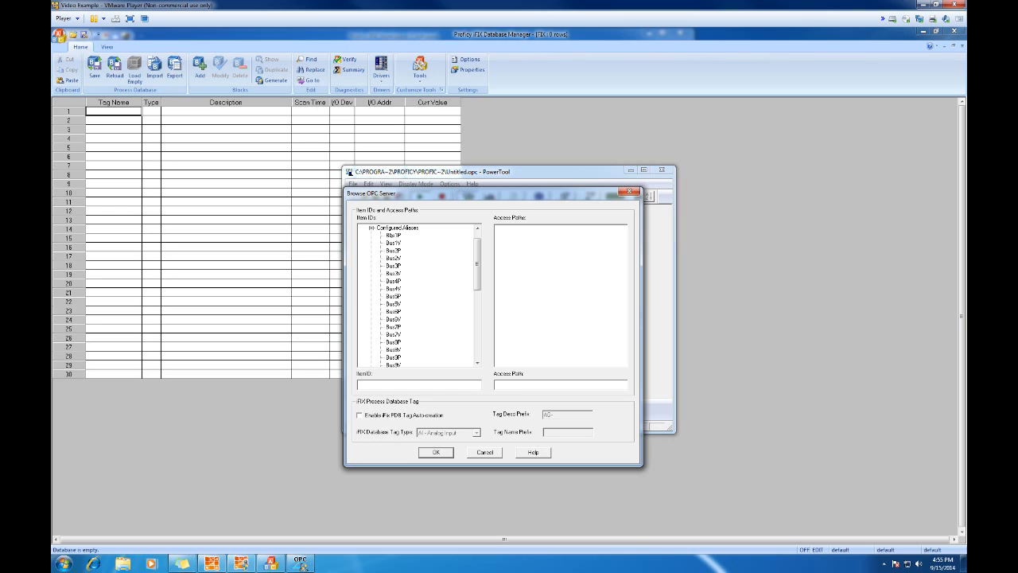
pyautogui.click(389, 236)
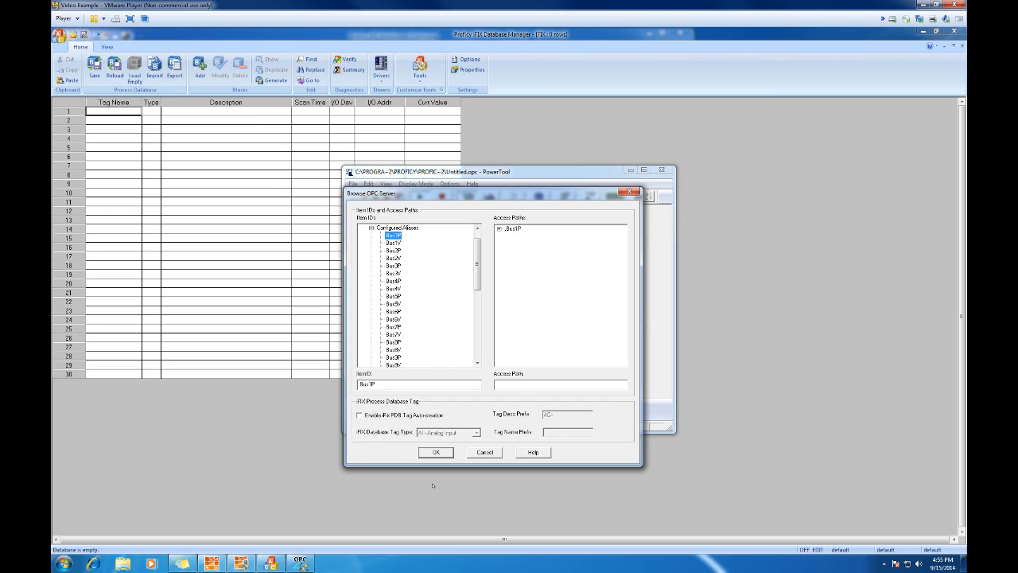
pyautogui.click(391, 243)
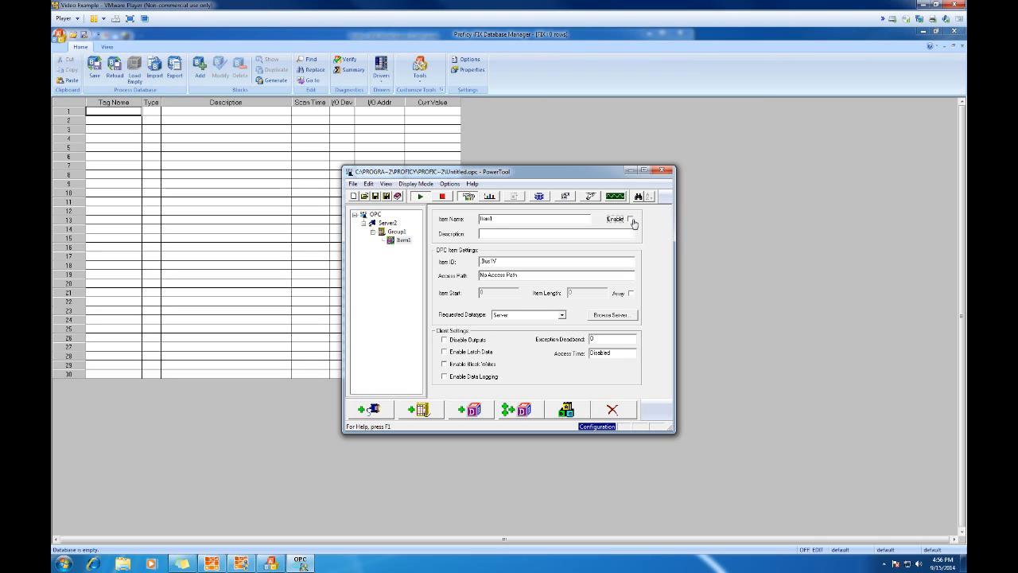
# Enable Item1, start the driver and view Statistics showing good data quality.
pyautogui.click(630, 218)
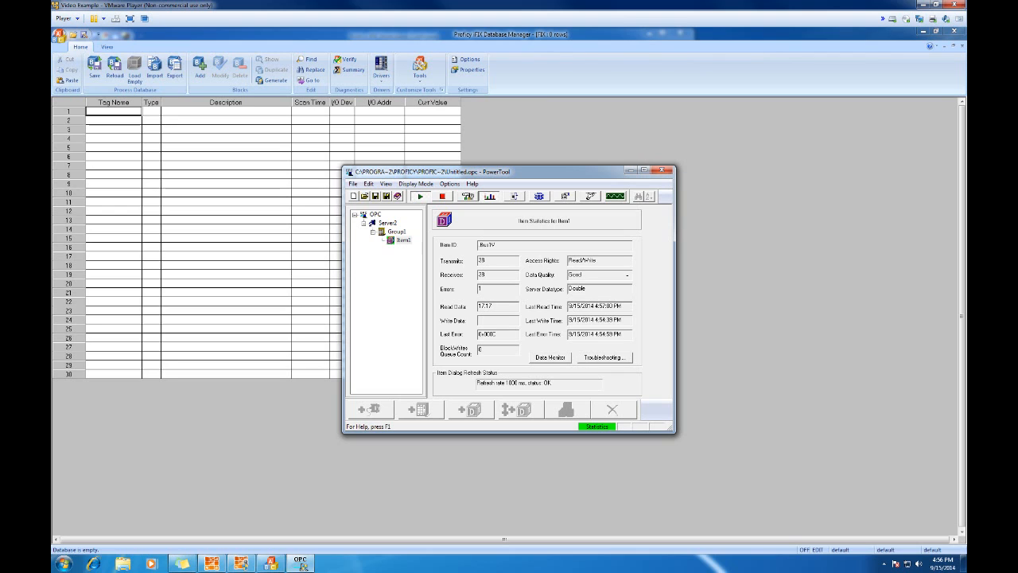
pyautogui.click(663, 170)
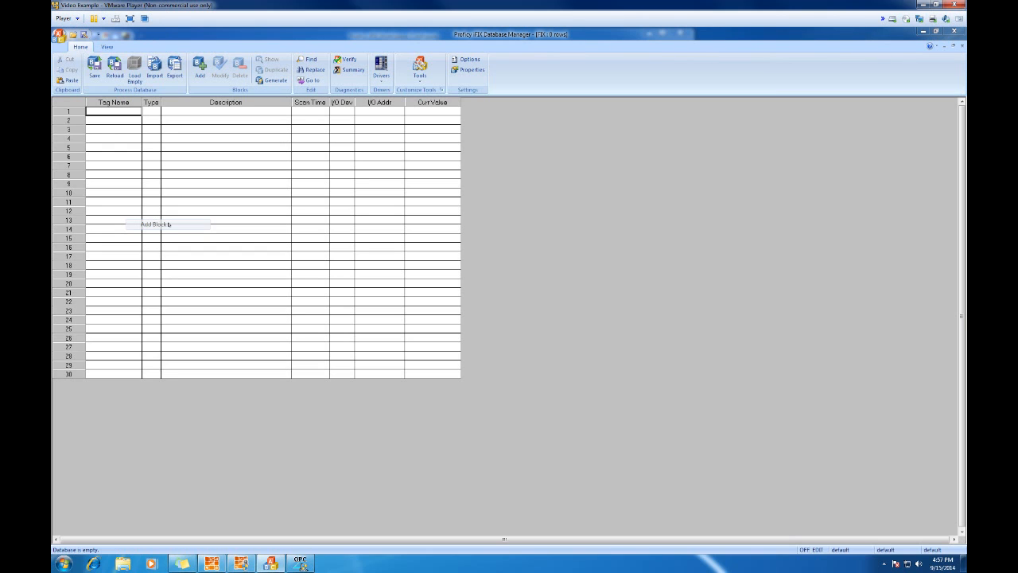
# Add an AI Analog Input block to the empty process database.
pyautogui.click(196, 66)
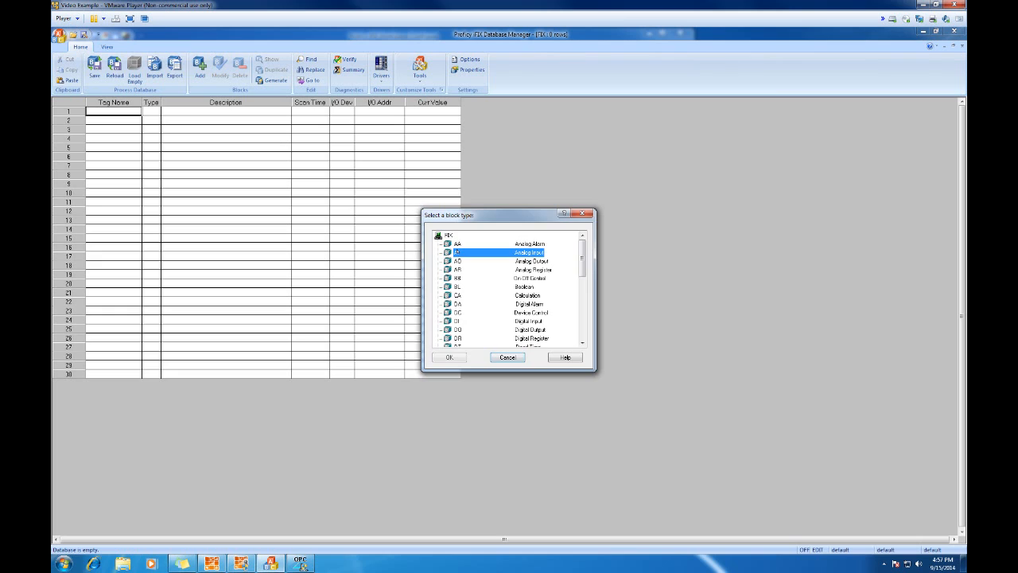
pyautogui.click(450, 357)
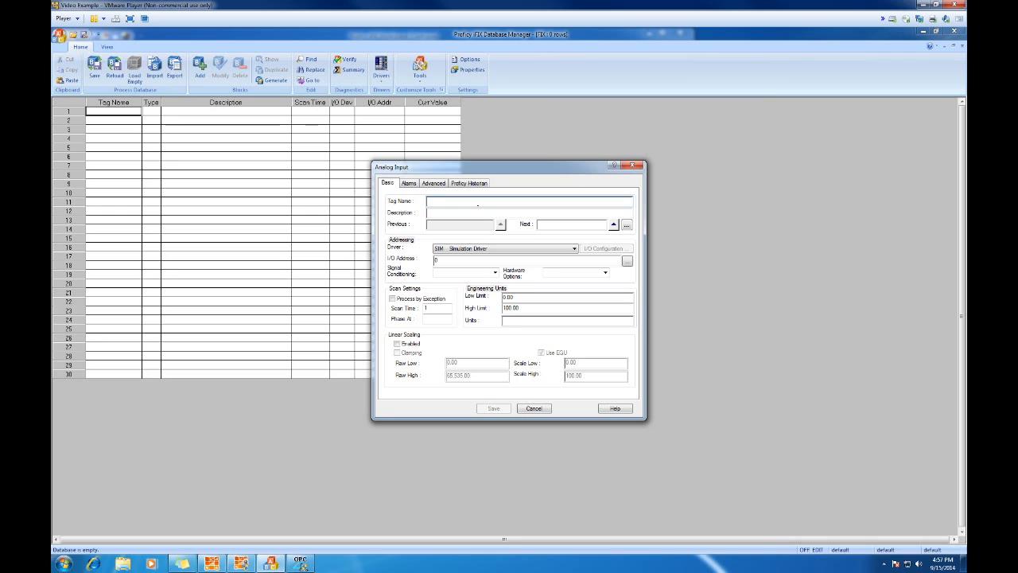
# Name the tag BUS1V and select the OPC Client v7.46a driver.
pyautogui.write('BUST')
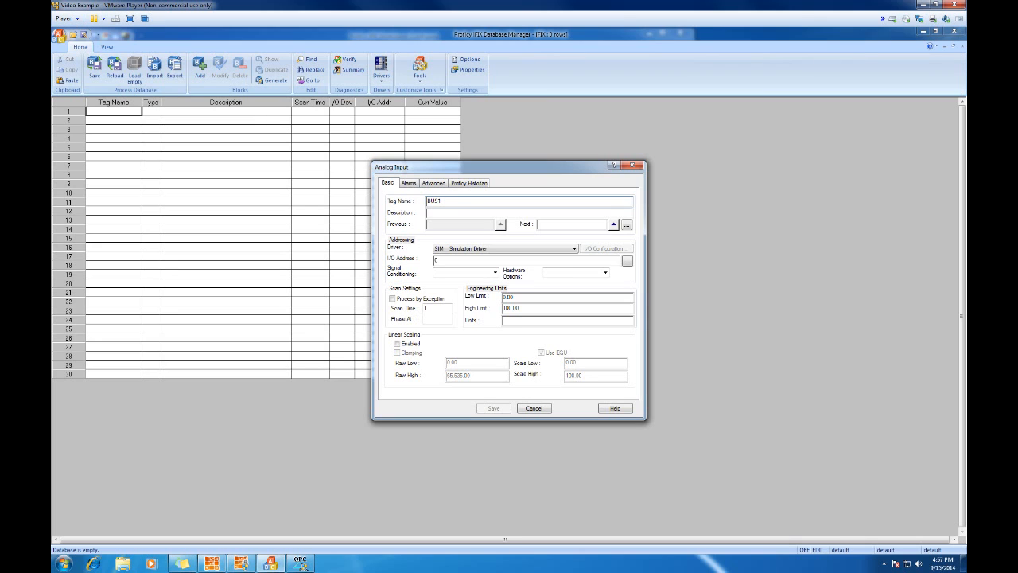
pyautogui.write('\\')
pyautogui.write('V')
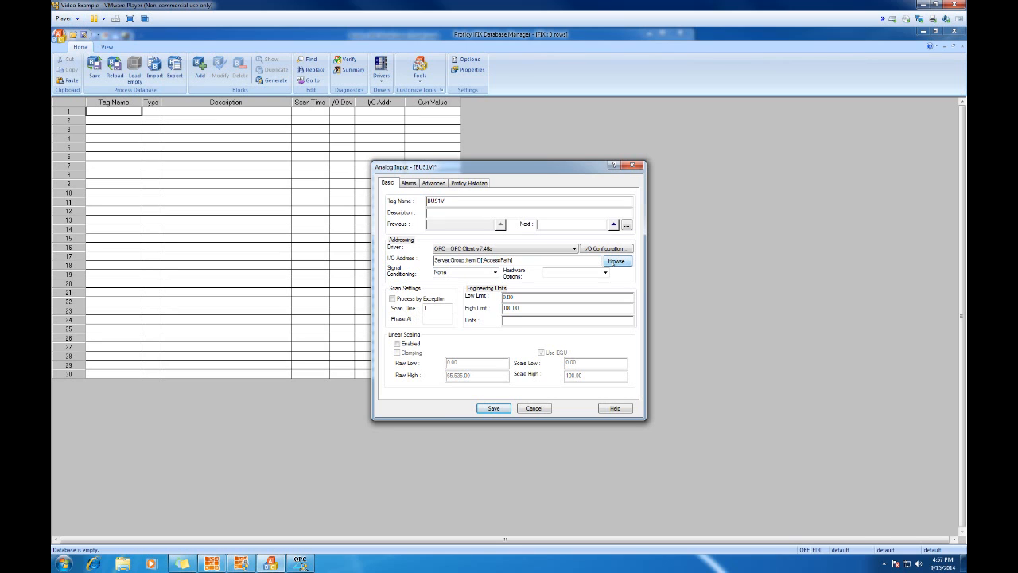
# Browse BUS1V's I/O address to Server2;Group1;Bus1V.
pyautogui.click(615, 261)
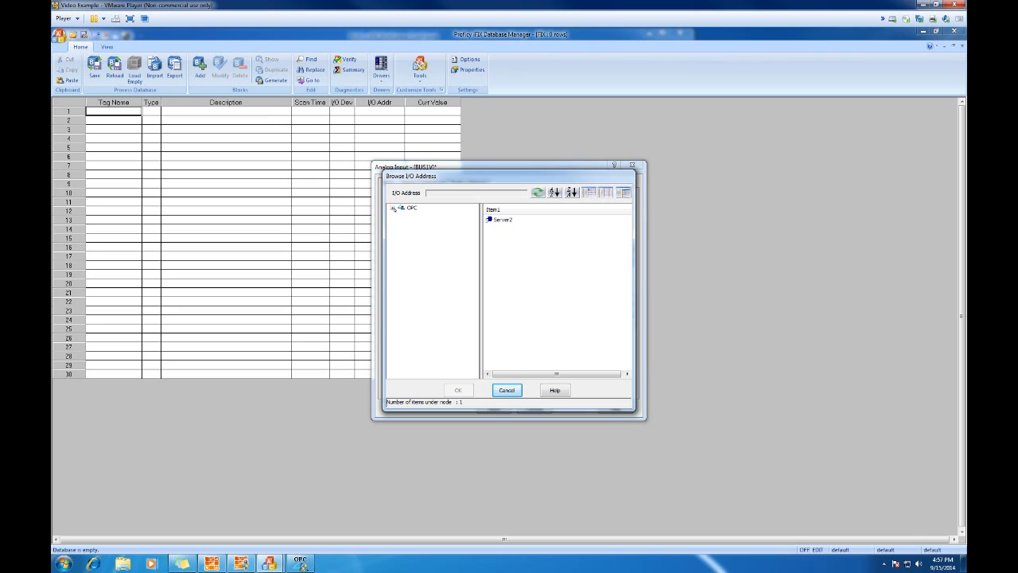
pyautogui.click(399, 209)
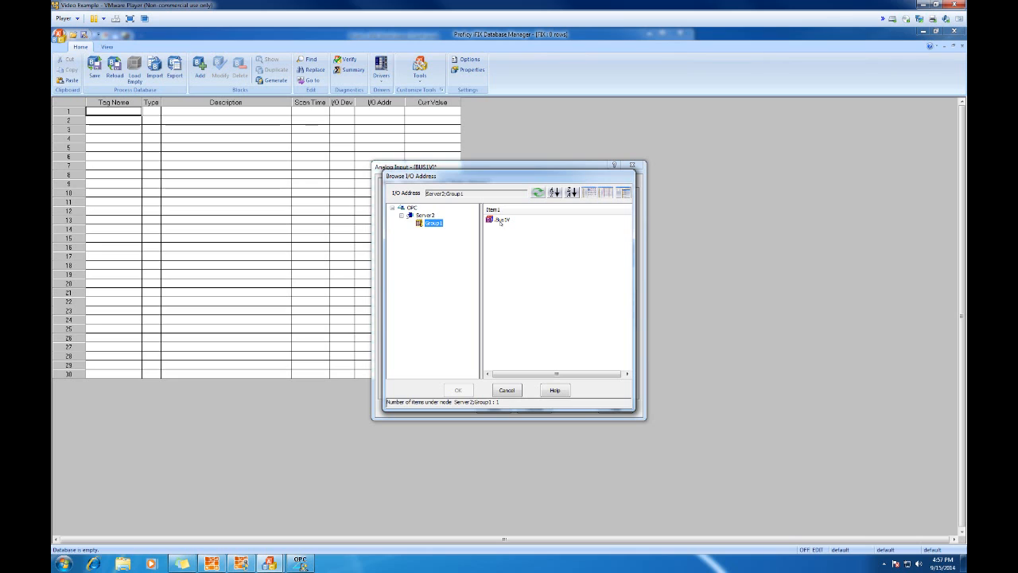
pyautogui.click(500, 220)
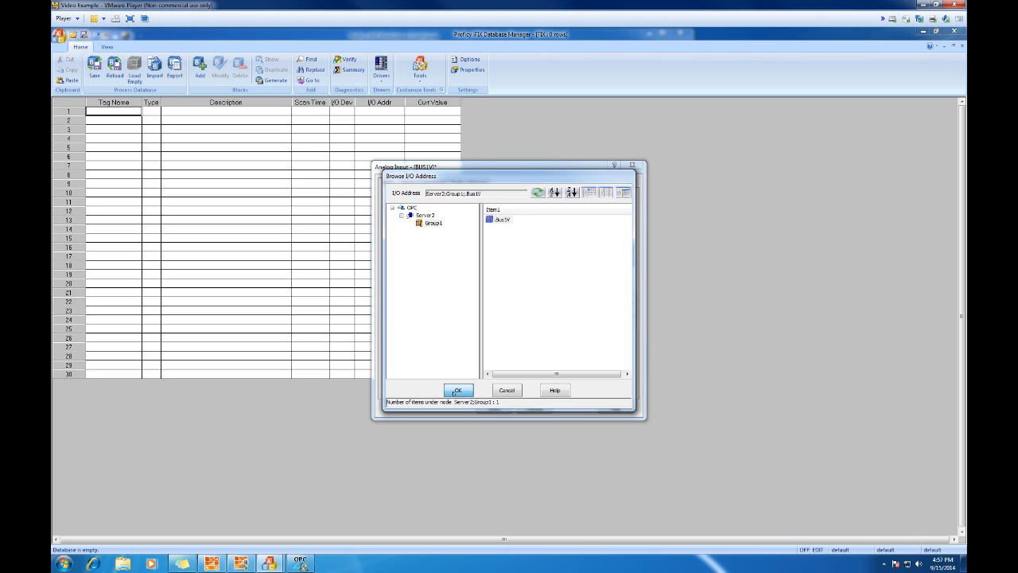
pyautogui.click(458, 390)
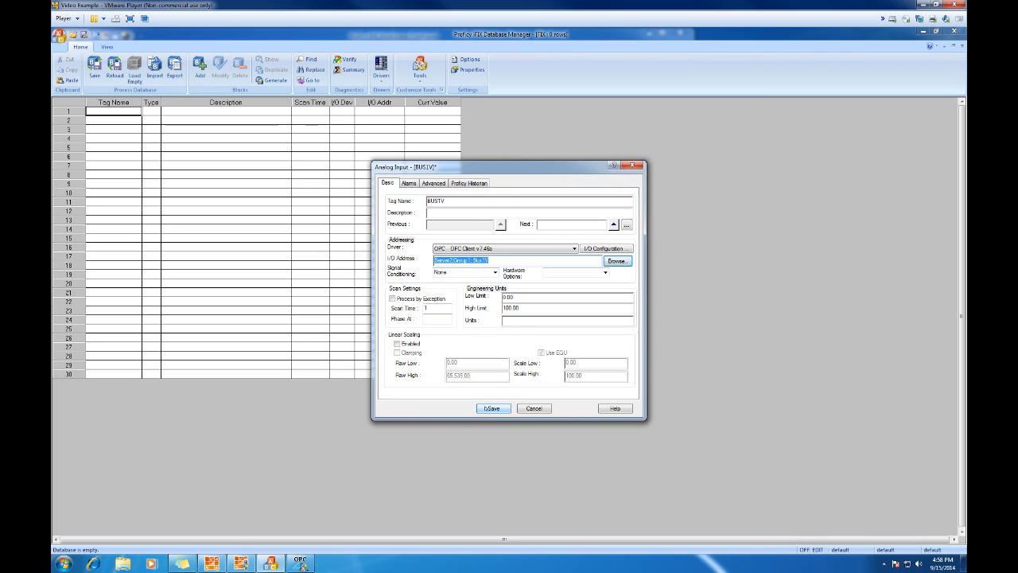
# Save BUS1V, place it on scan, and check its current value of 17.15.
pyautogui.click(492, 408)
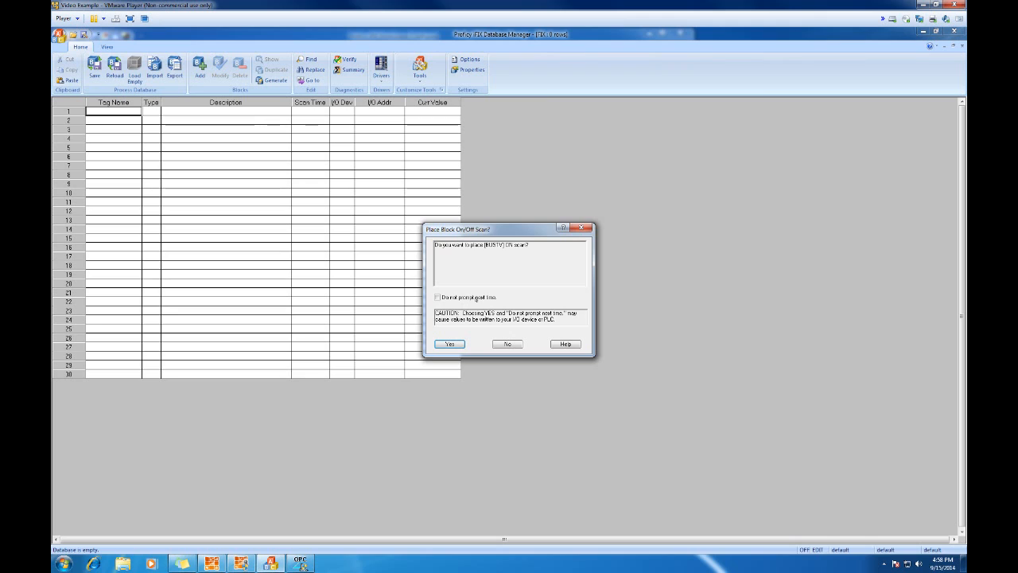
pyautogui.click(449, 344)
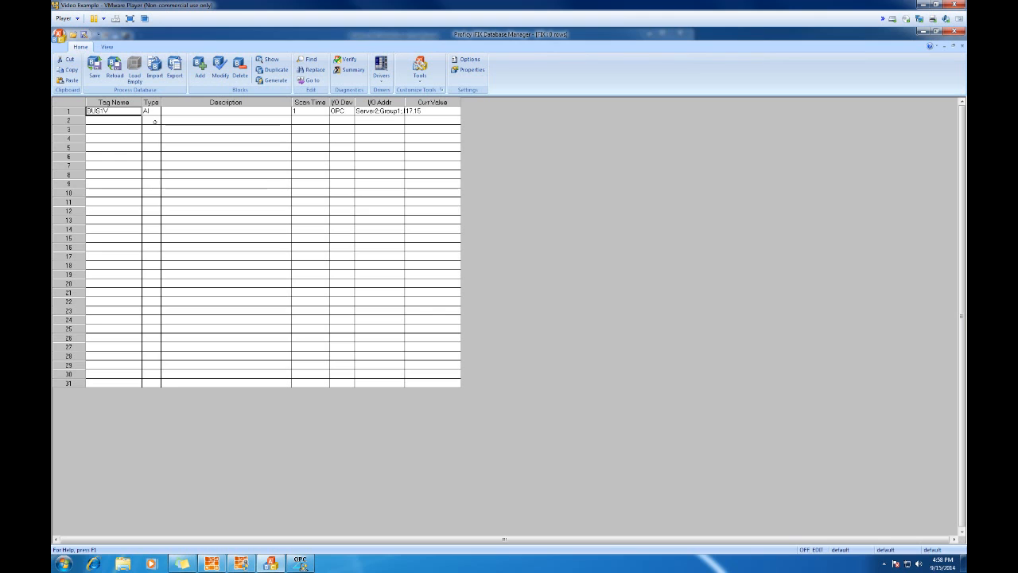
pyautogui.click(436, 112)
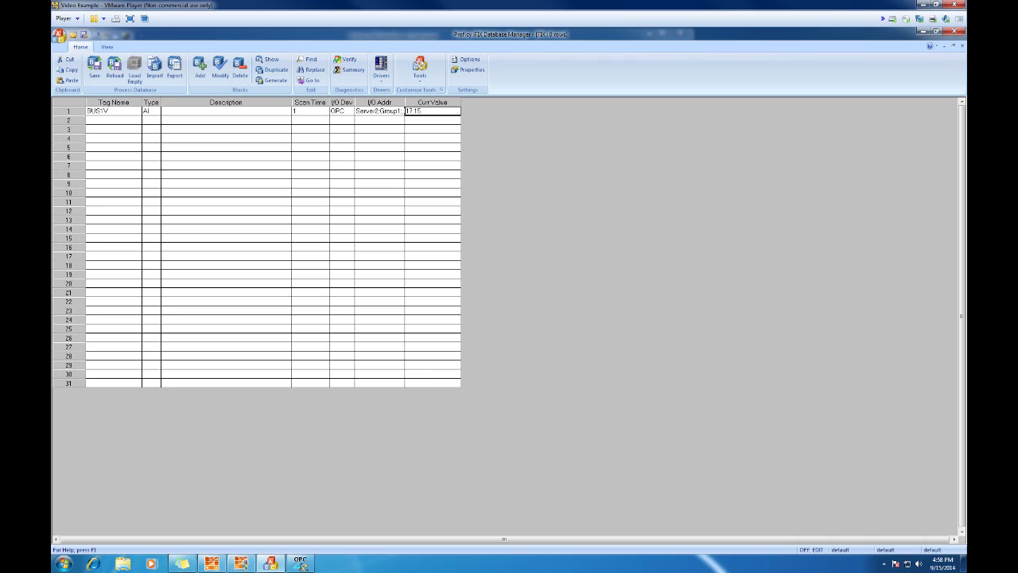
pyautogui.moveTo(306, 498)
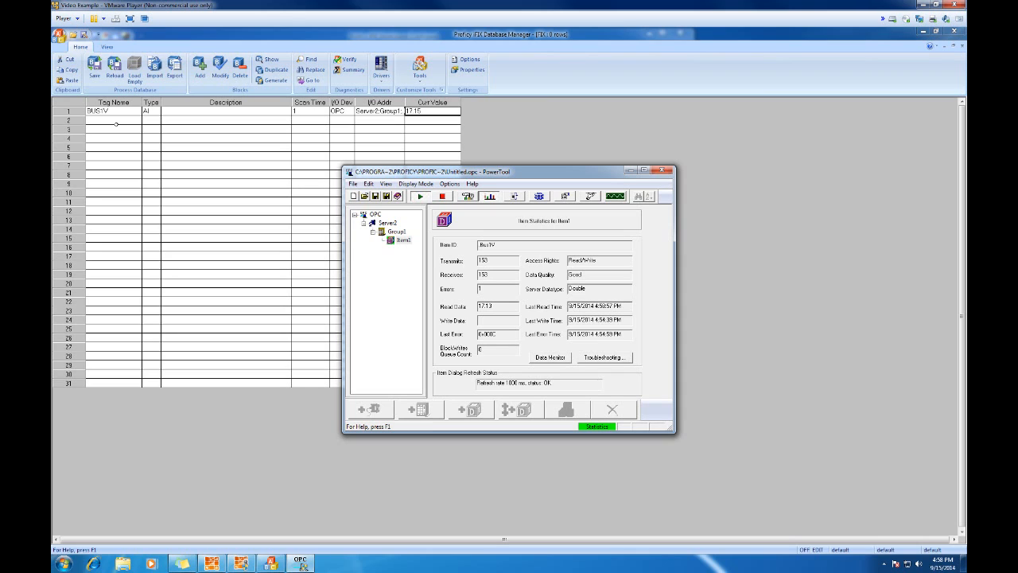
pyautogui.click(664, 169)
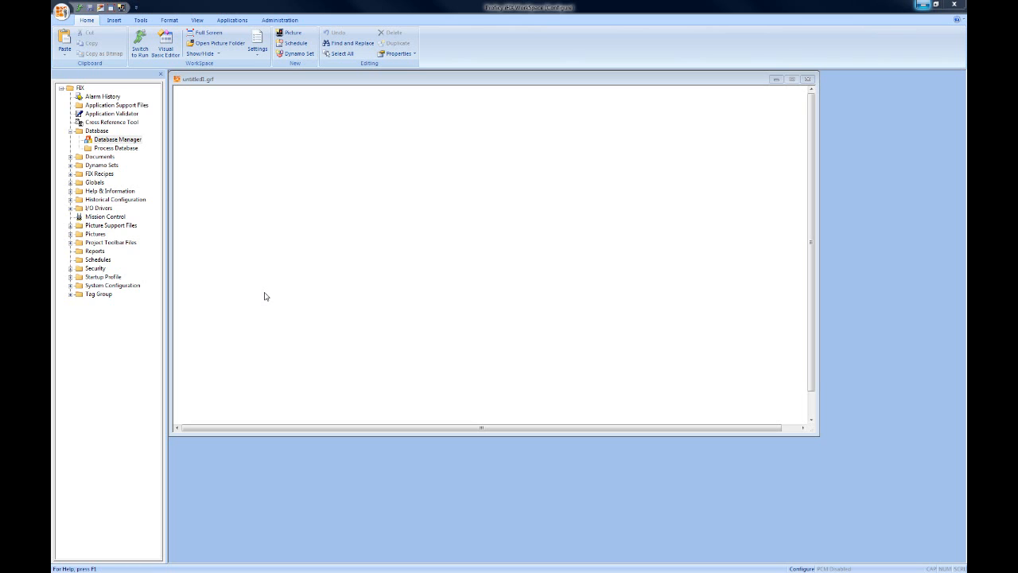
pyautogui.moveTo(206, 129)
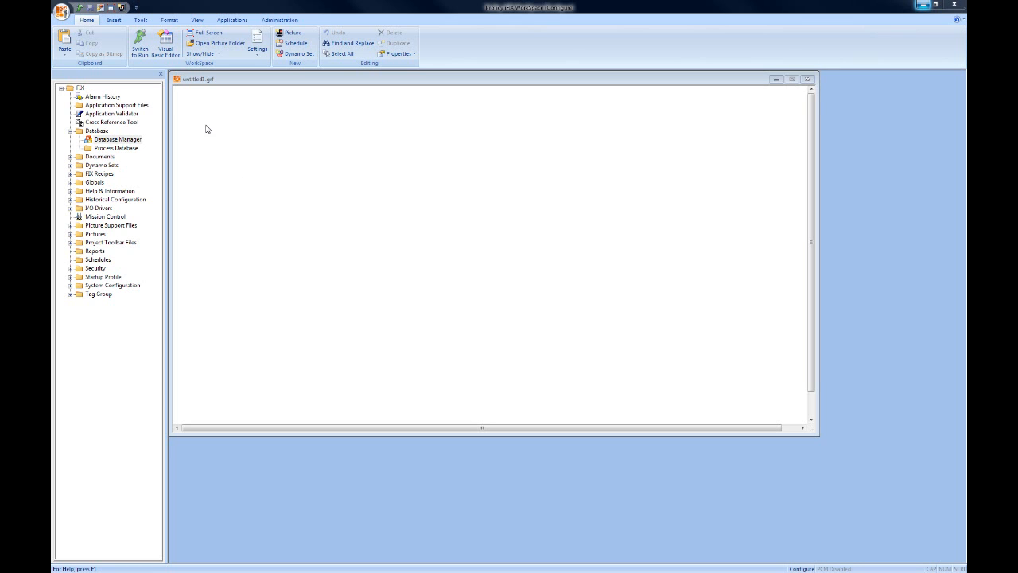
# Draw a datalink on the untitled picture from Insert > Objects/Links.
pyautogui.click(67, 234)
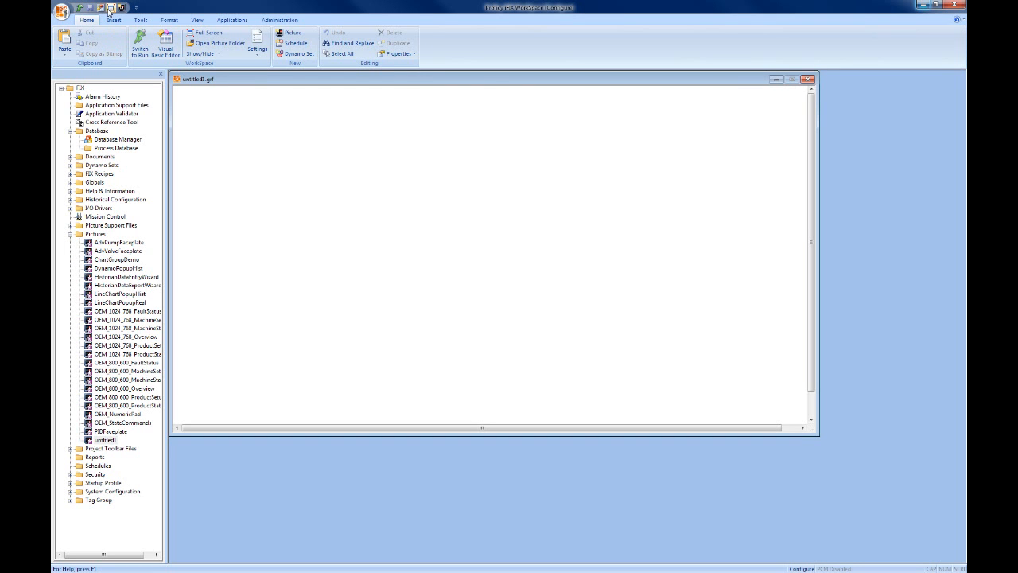
pyautogui.click(116, 21)
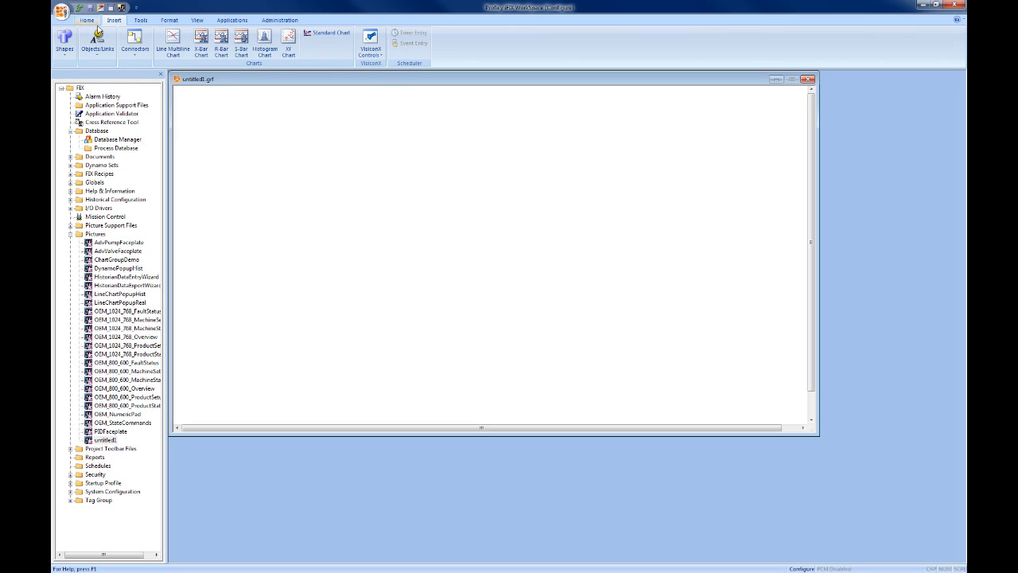
pyautogui.click(96, 41)
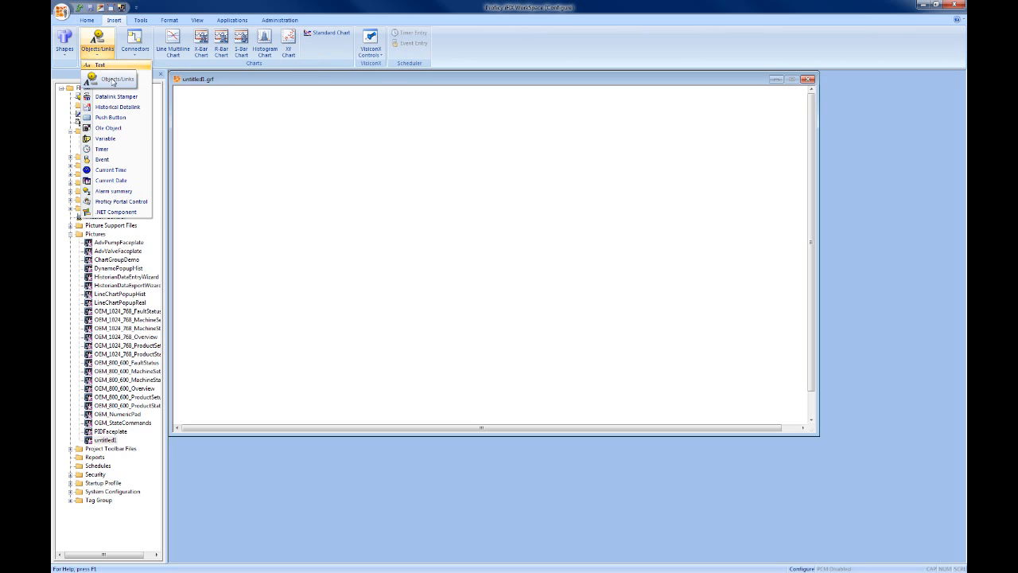
pyautogui.click(115, 96)
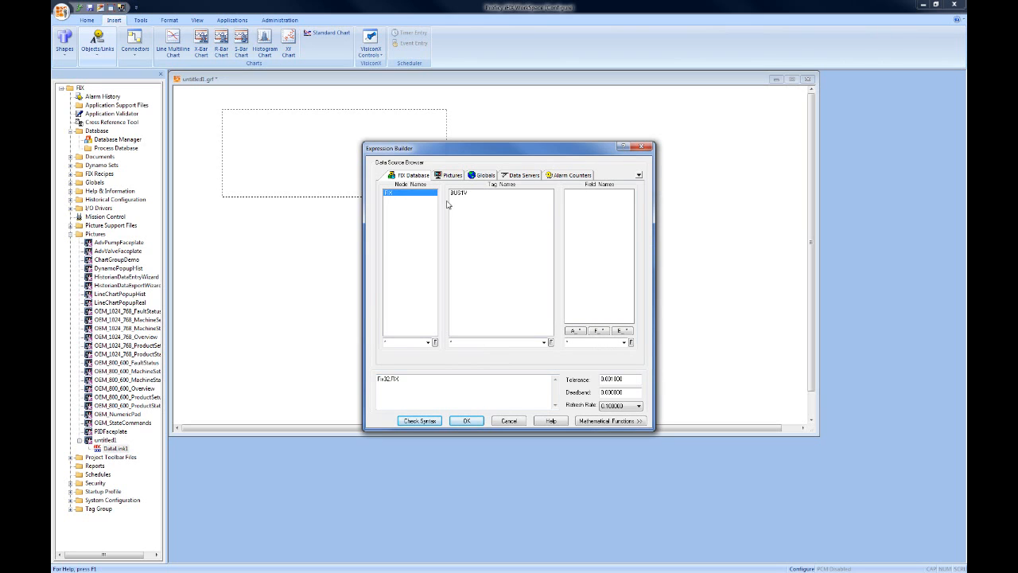
# Bind the datalink to BUS1V.F_CV and run the picture, showing 17.17.
pyautogui.click(460, 197)
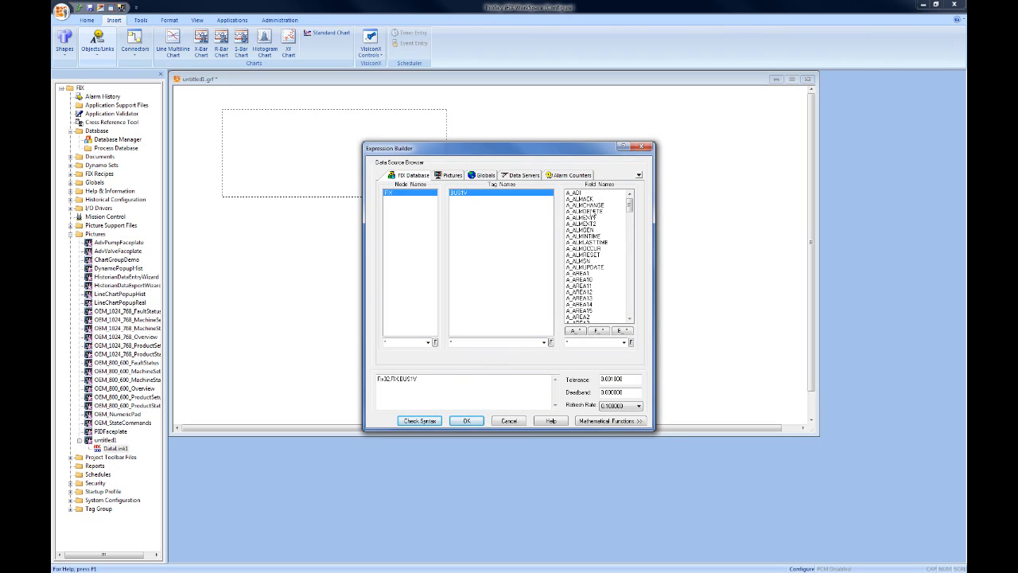
pyautogui.click(581, 280)
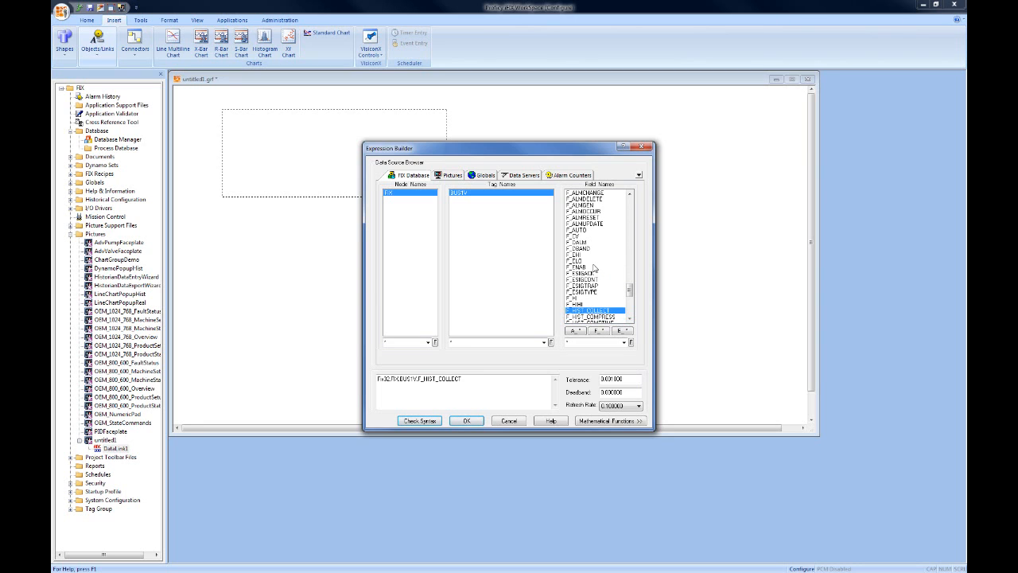
pyautogui.click(579, 239)
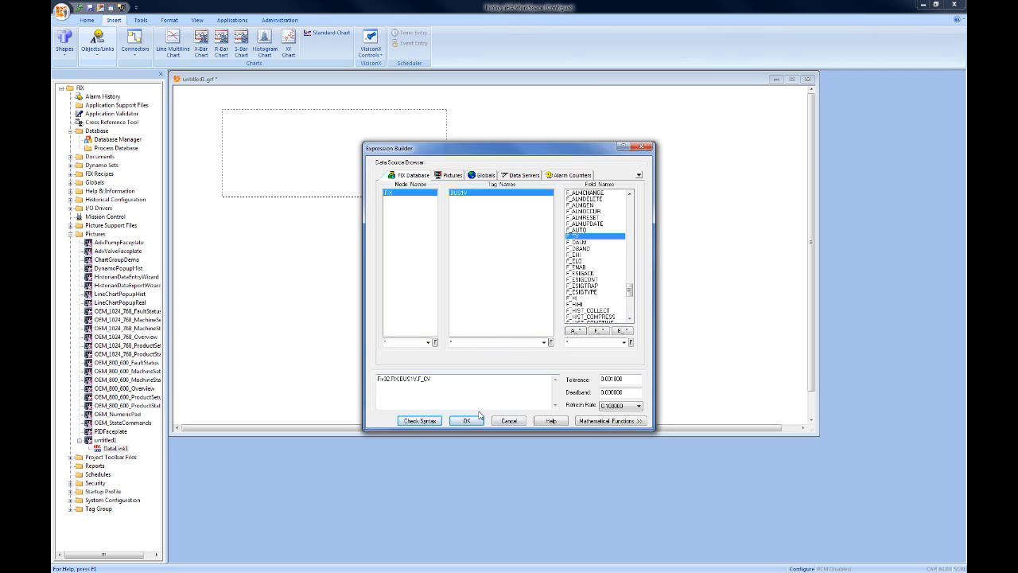
pyautogui.click(466, 420)
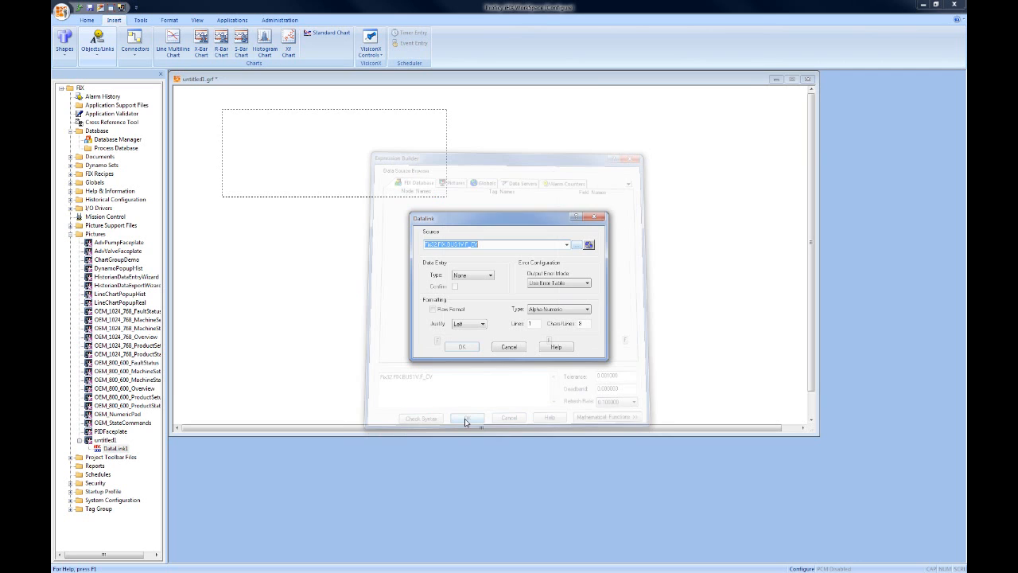
pyautogui.click(462, 346)
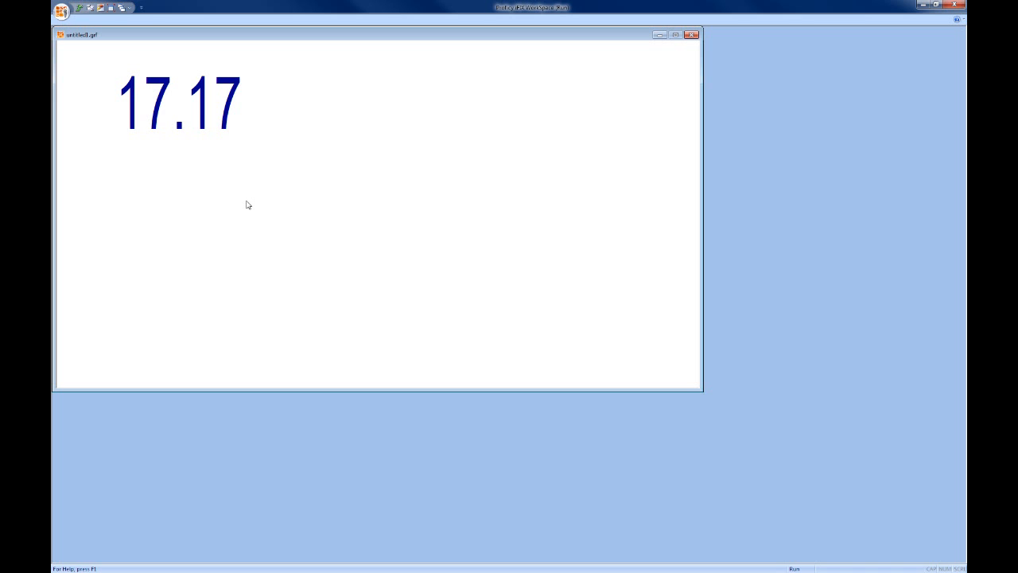
pyautogui.moveTo(255, 85)
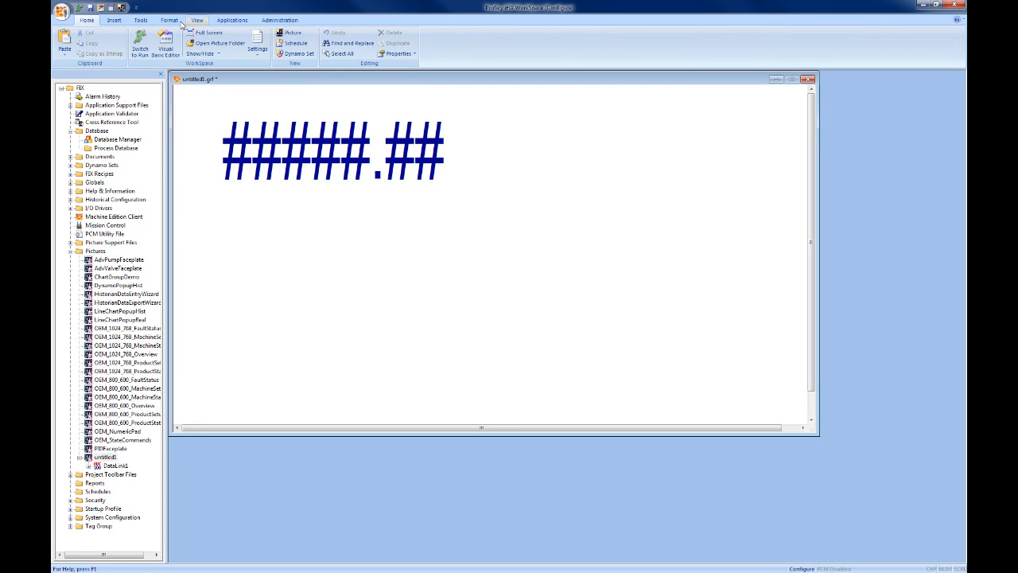
# Switch the WorkSpace ribbon to the Insert tools for adding objects to the picture.
pyautogui.click(113, 21)
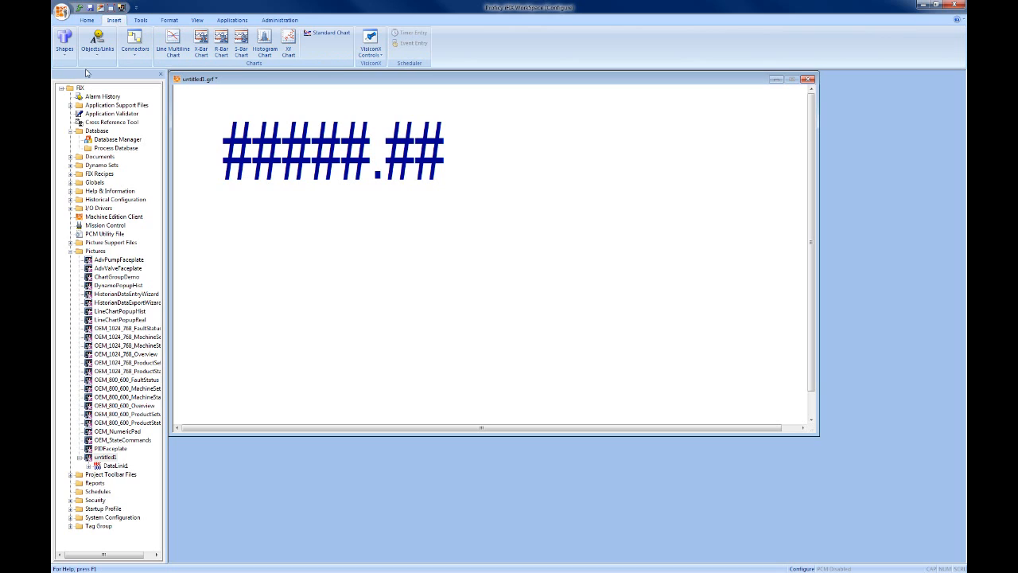
pyautogui.moveTo(264, 42)
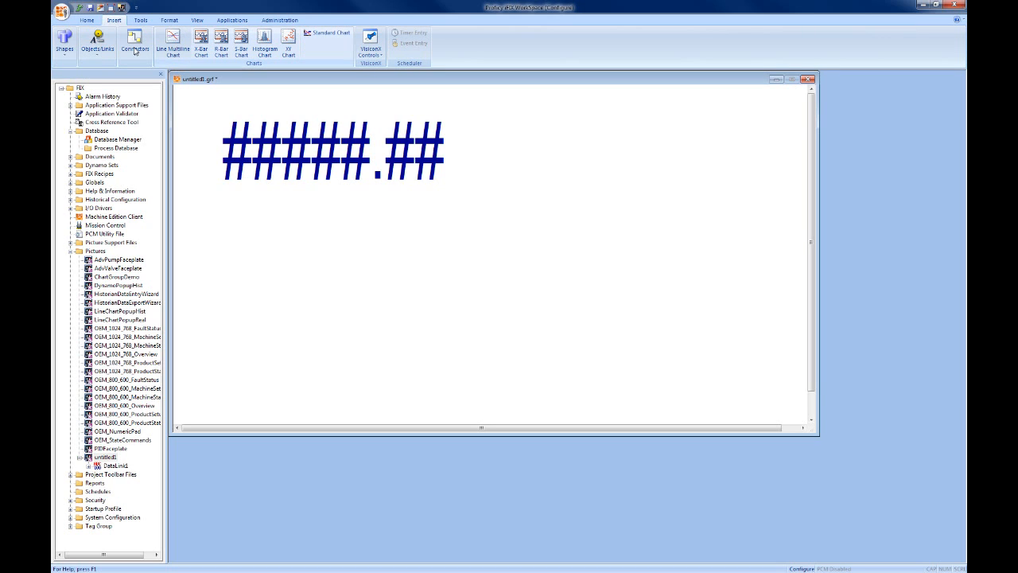
pyautogui.moveTo(464, 135)
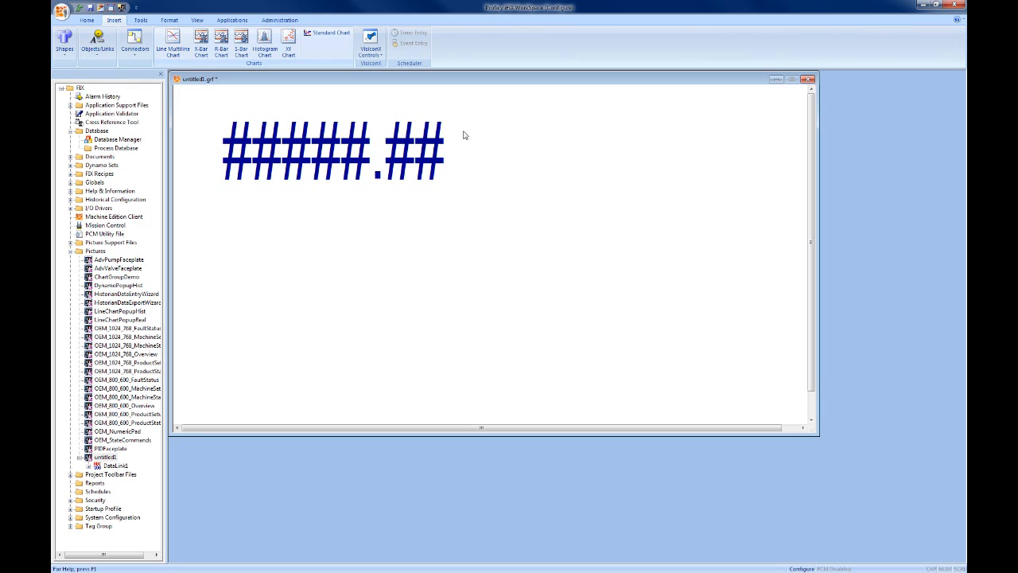
pyautogui.moveTo(290, 214)
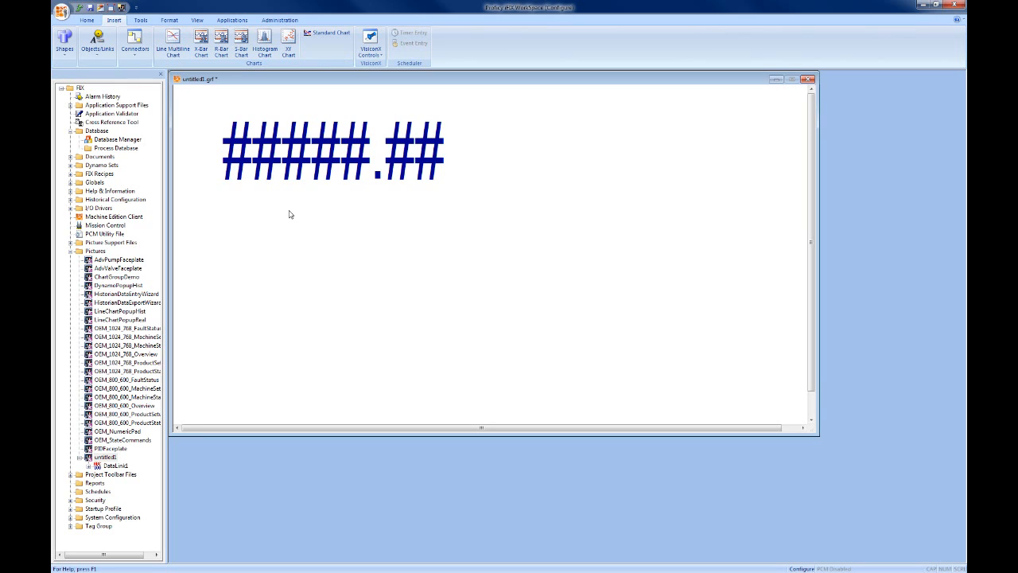